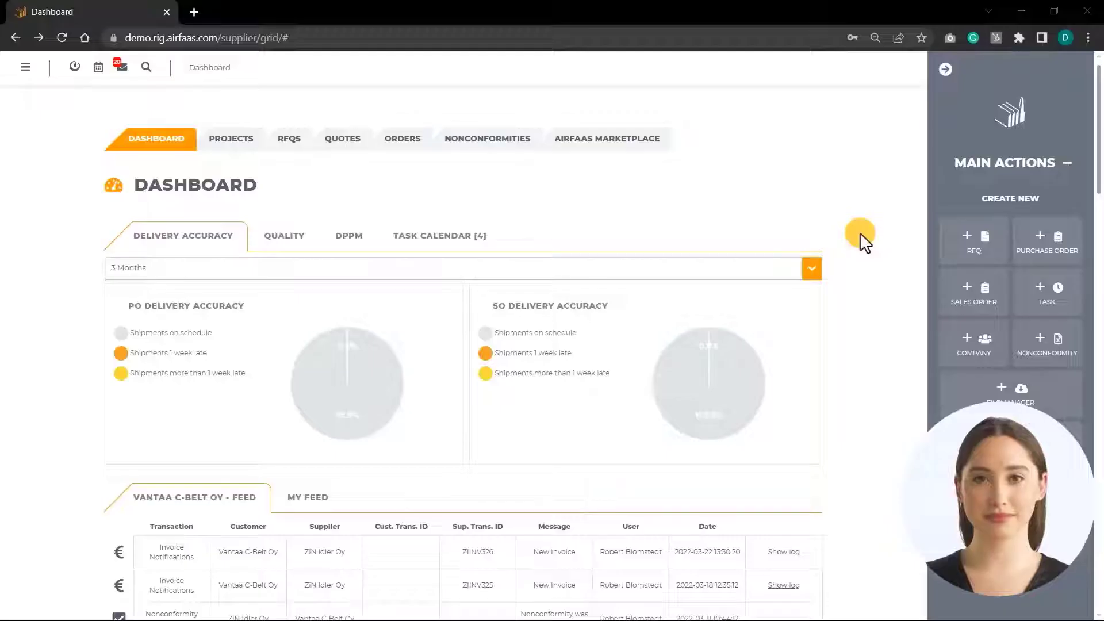
mouse_move(923, 259)
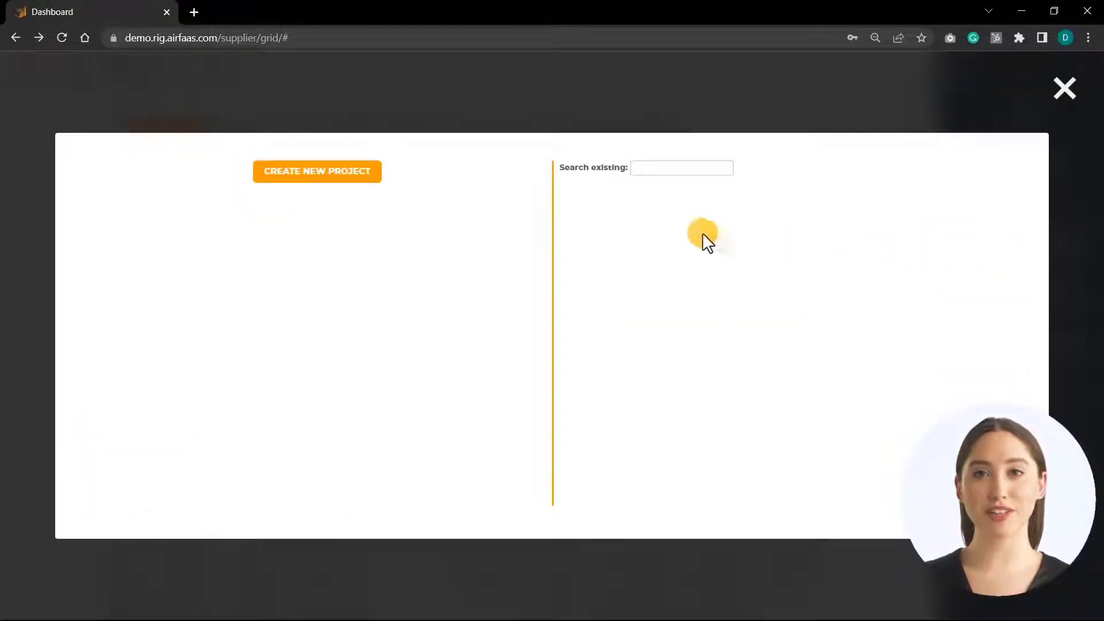
mouse_move(598, 183)
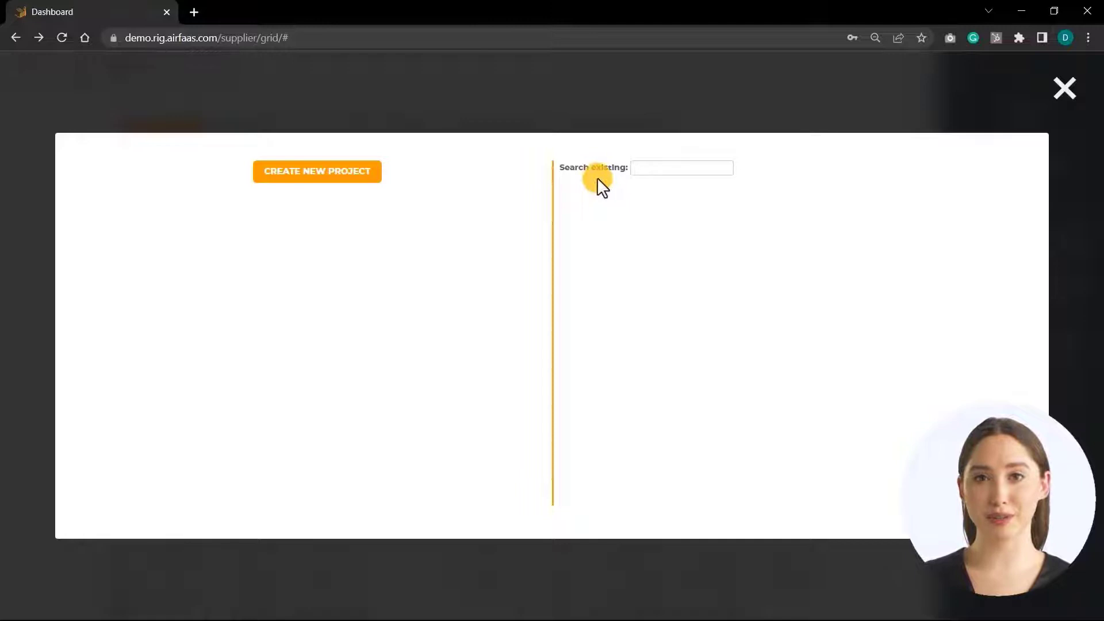
mouse_move(392, 211)
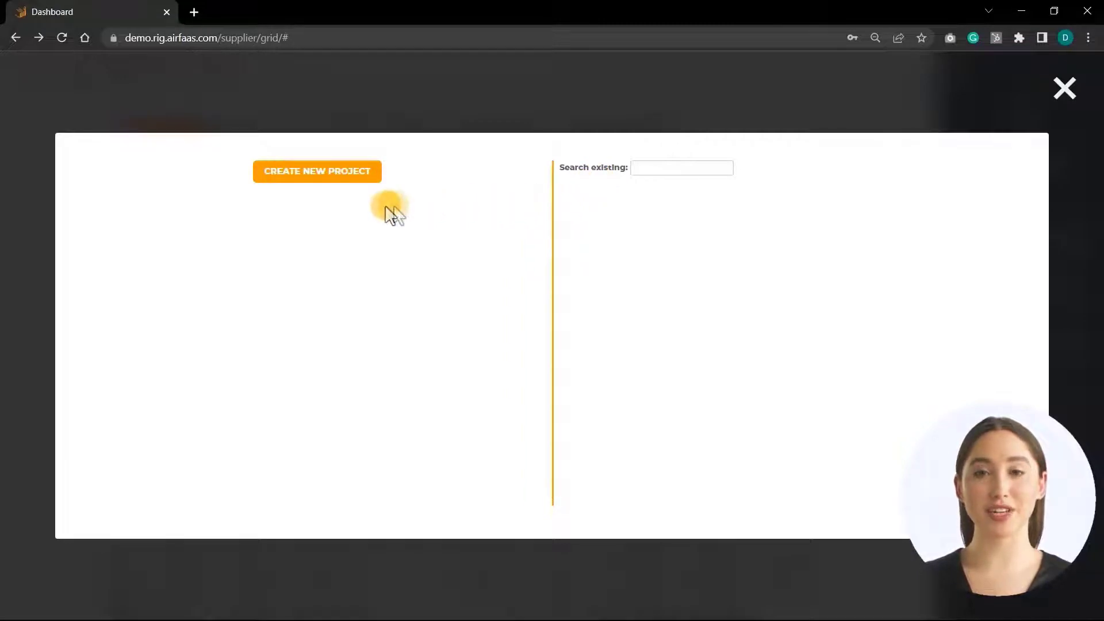
Create project State Timber Project 2022 for State Timber Oy with reference VCB55 and save it
left_click(317, 171)
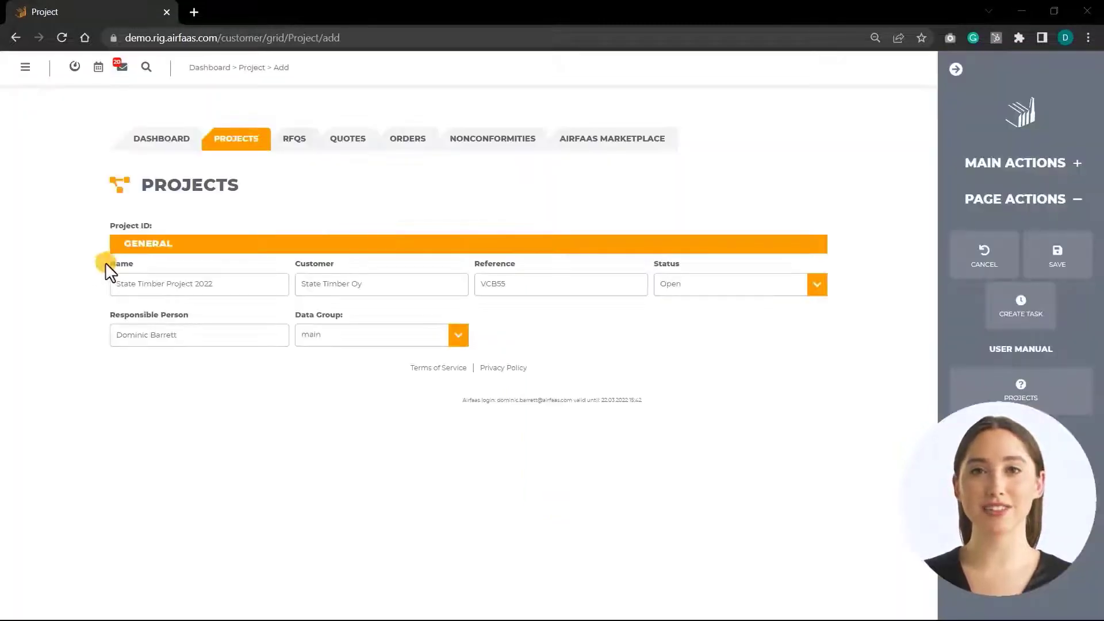
mouse_move(257, 270)
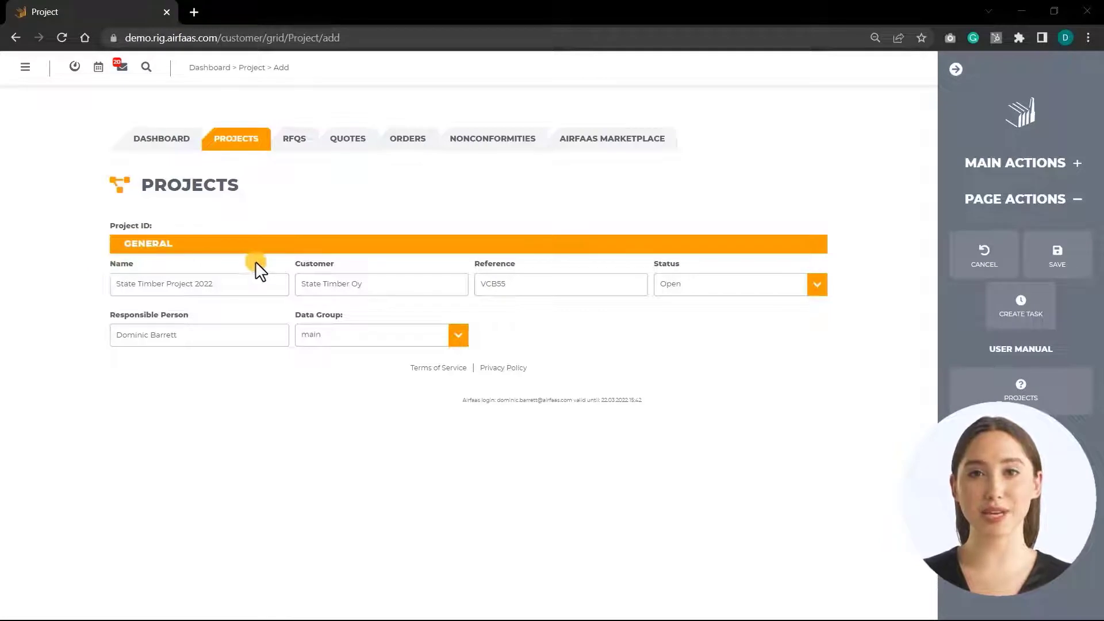
mouse_move(411, 269)
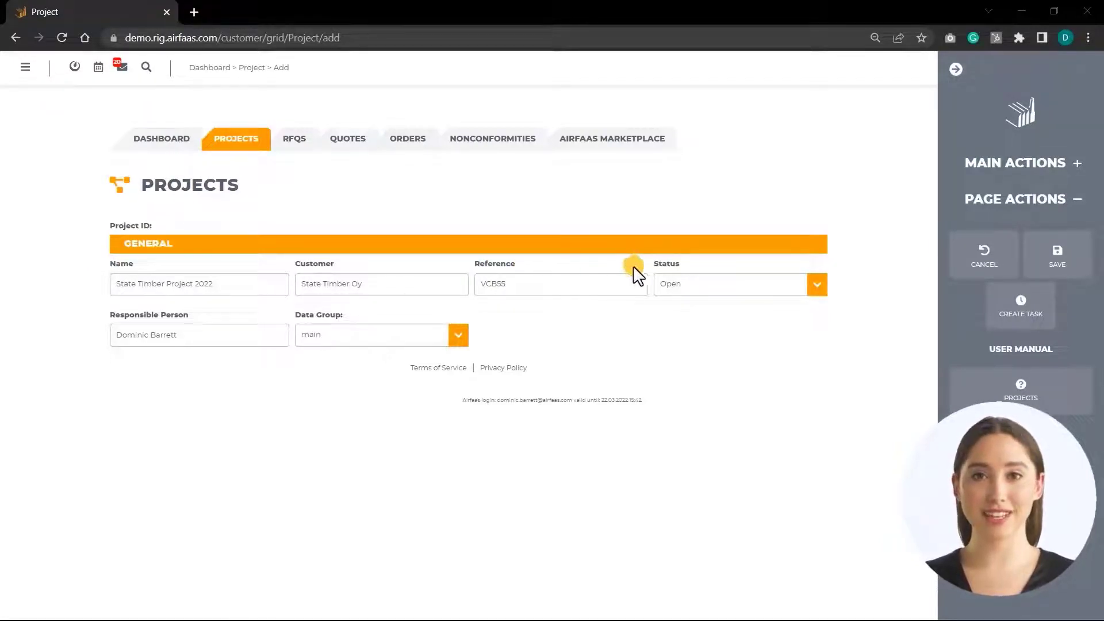
left_click(816, 284)
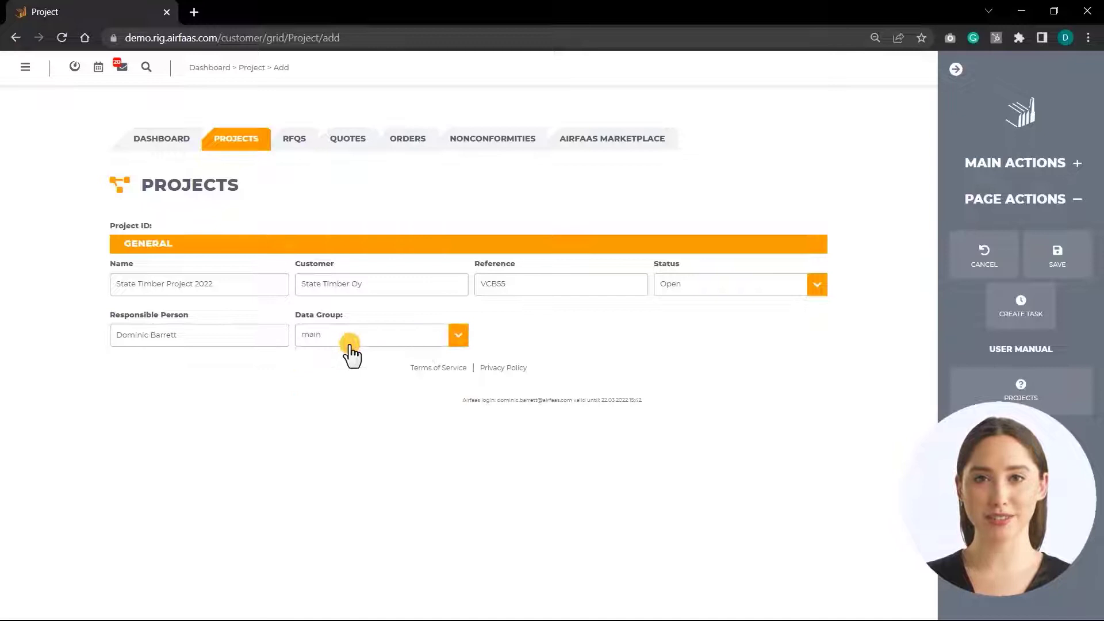
mouse_move(498, 386)
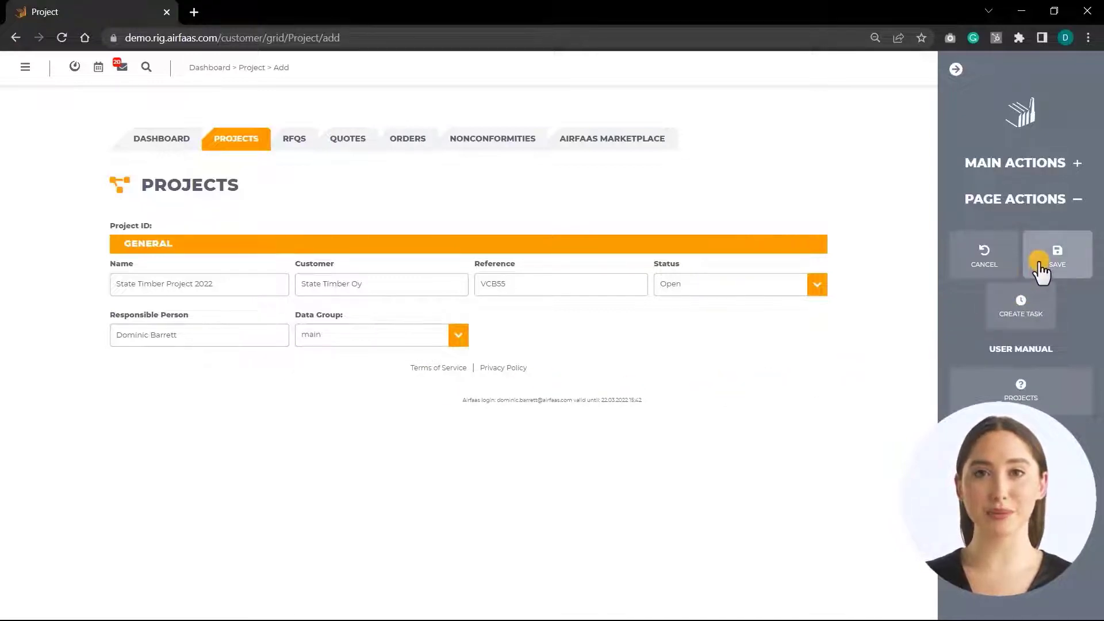
left_click(1057, 255)
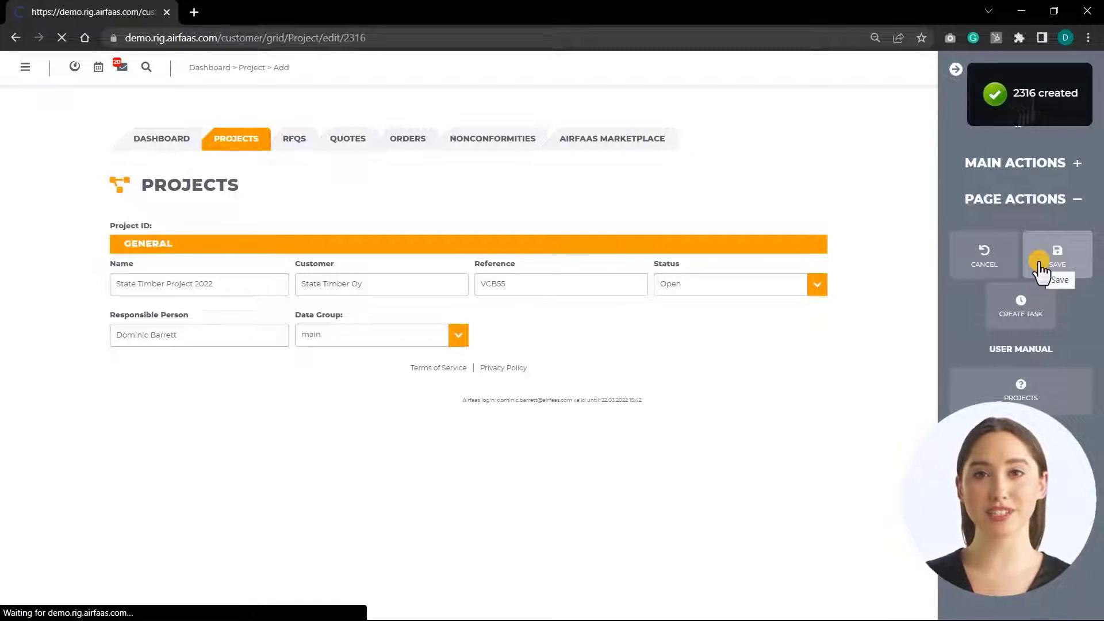
left_click(1056, 255)
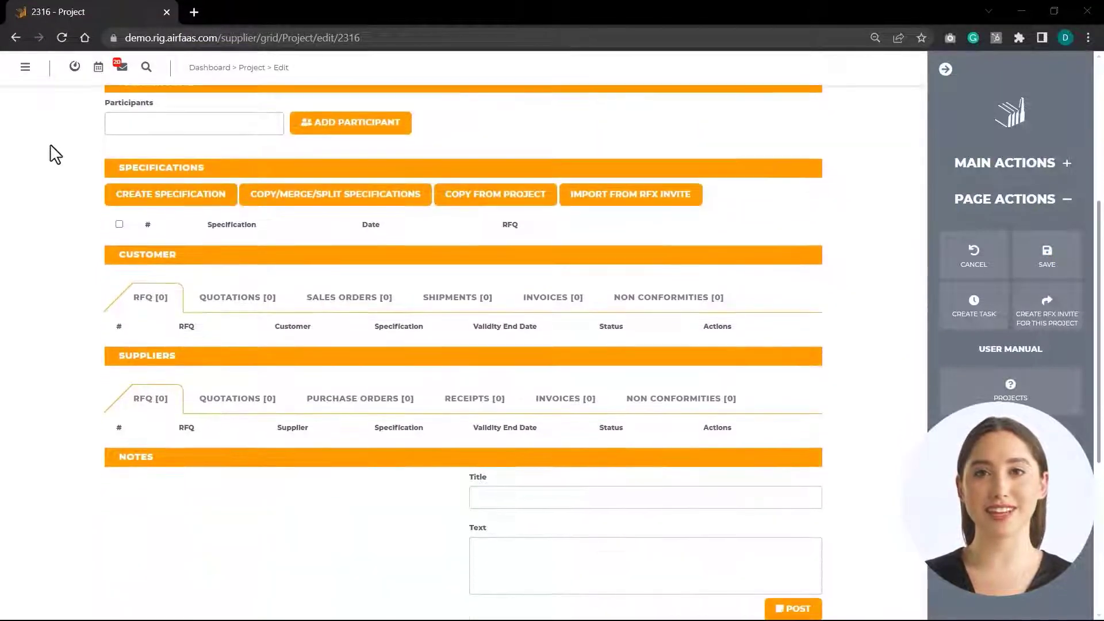
Create and save a specification named 'Customer Specification'
left_click(170, 194)
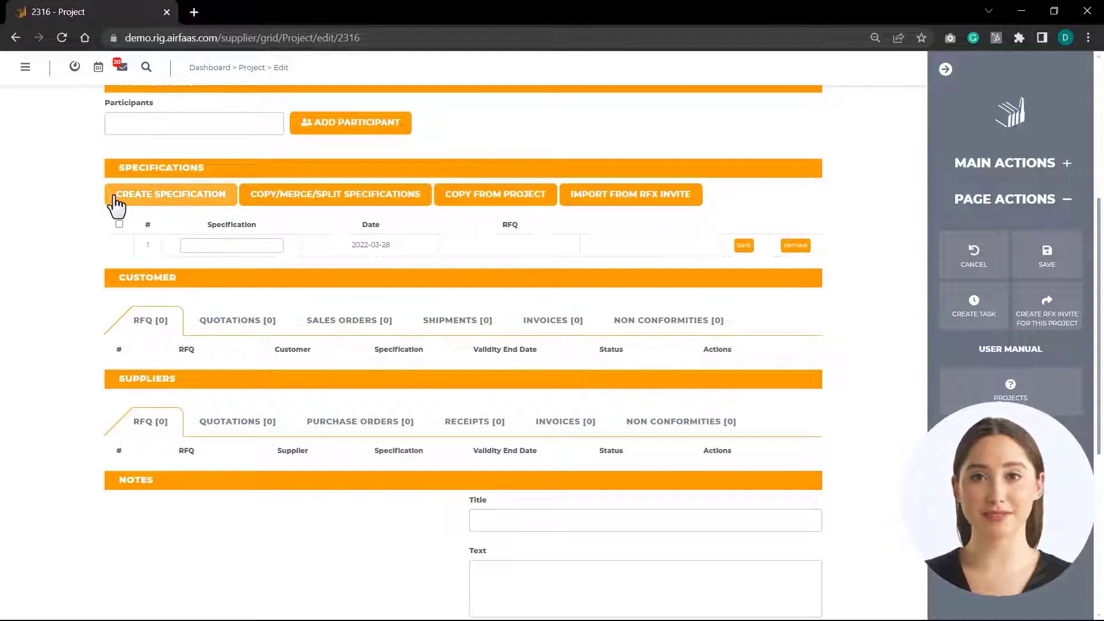
type("Customer Specification")
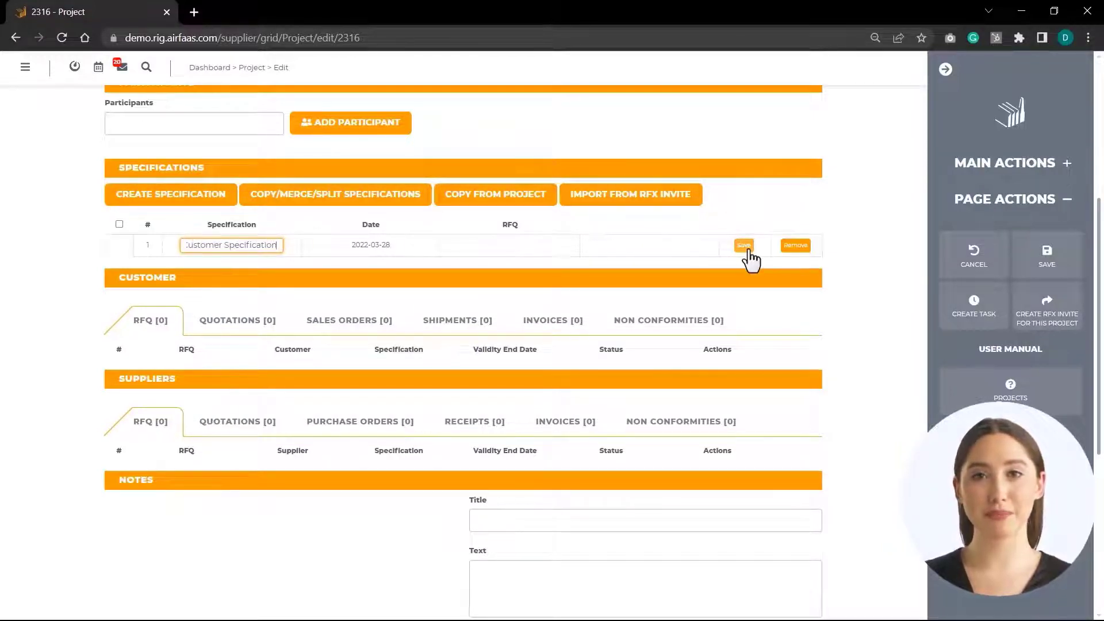
left_click(743, 244)
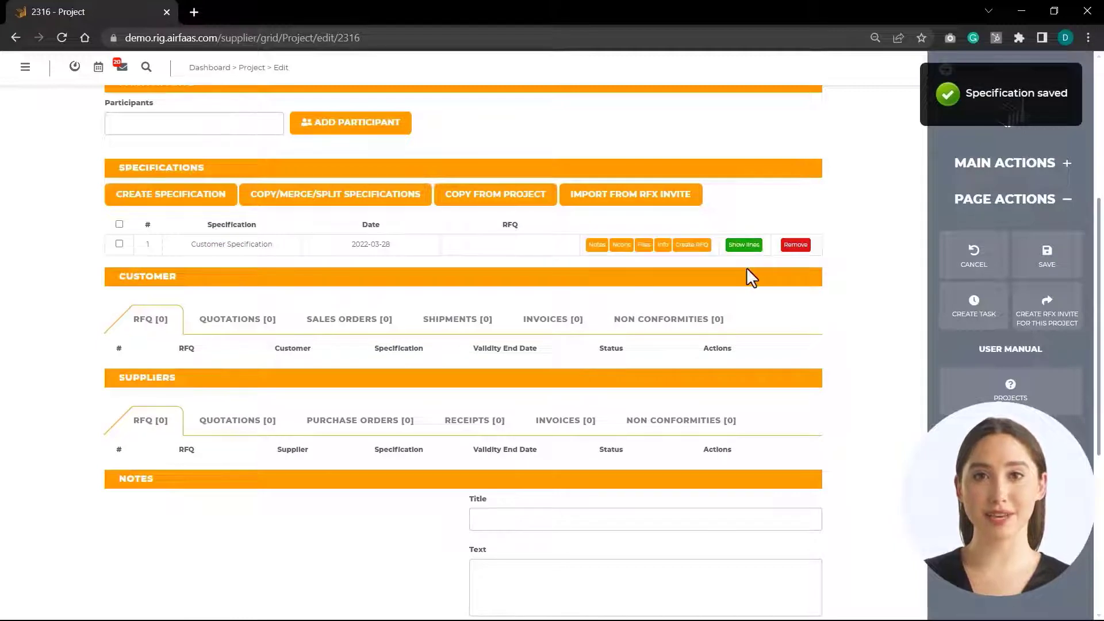
Add part C4355902 Rev. B, the custom light duty conveyor, as a specification line
left_click(743, 245)
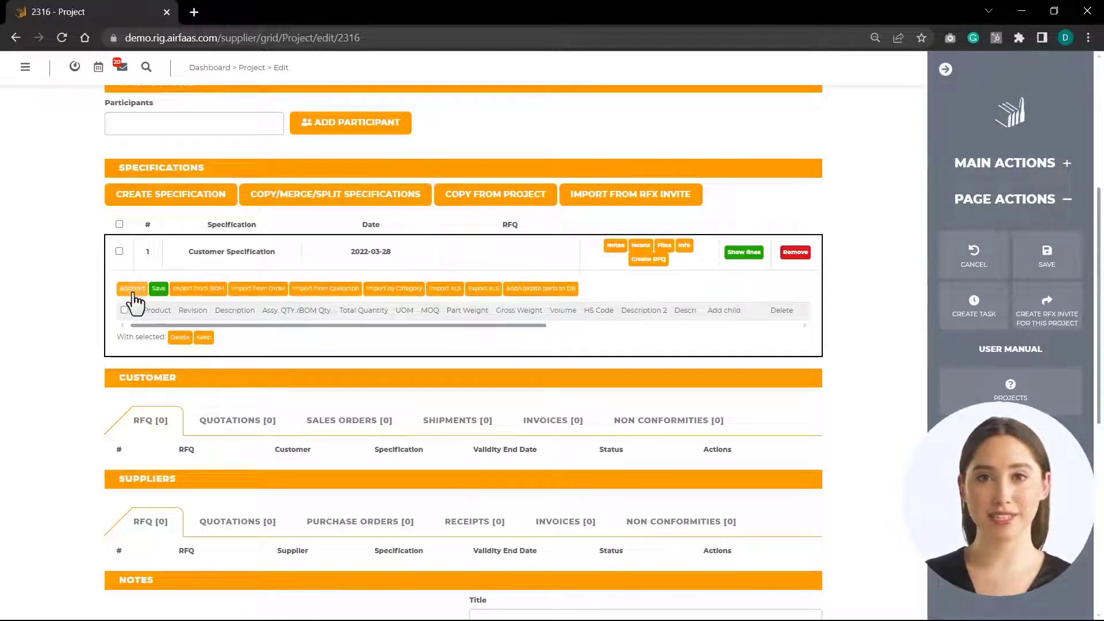
left_click(131, 289)
type("902")
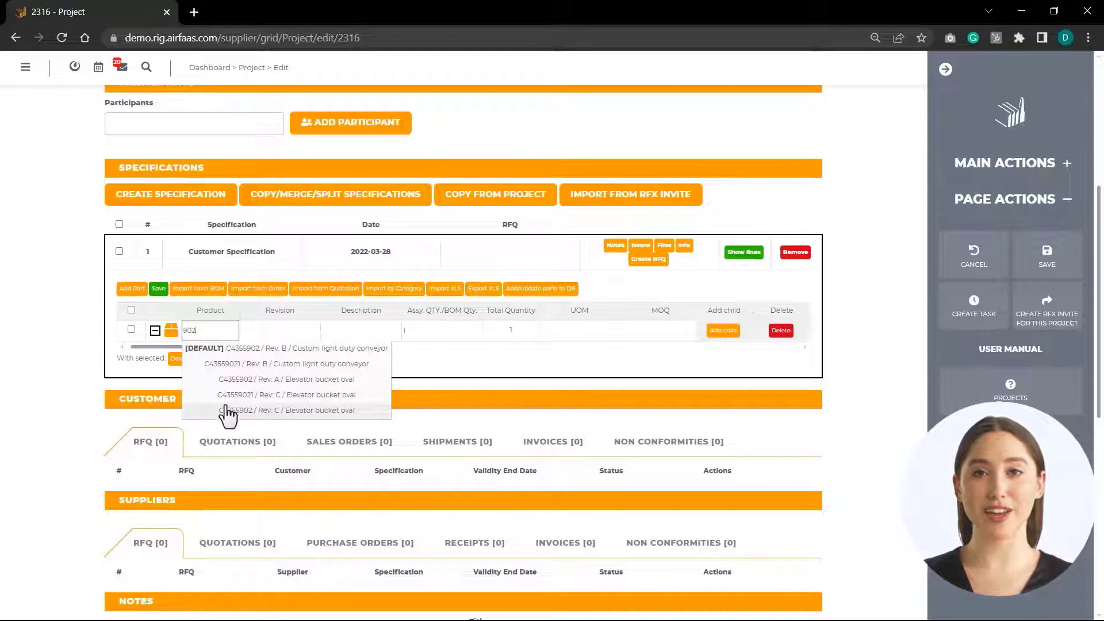
left_click(285, 348)
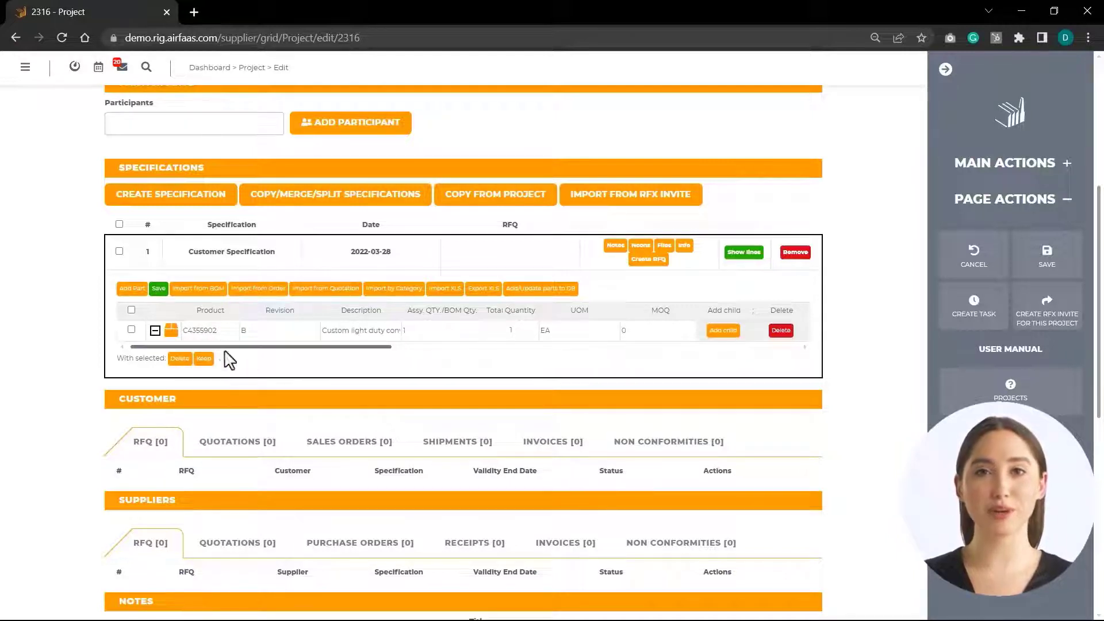
left_click(131, 288)
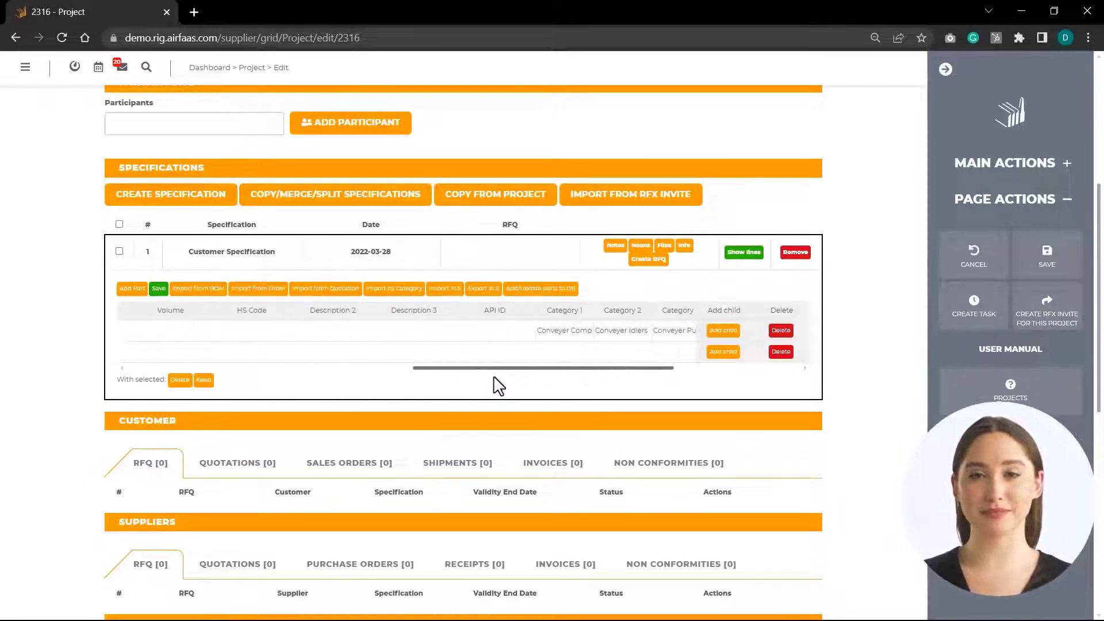
Import assembly V167311 and Nylon Conveyor Belt V167312 from the 2022-03-30 BOM V167311
left_click(199, 288)
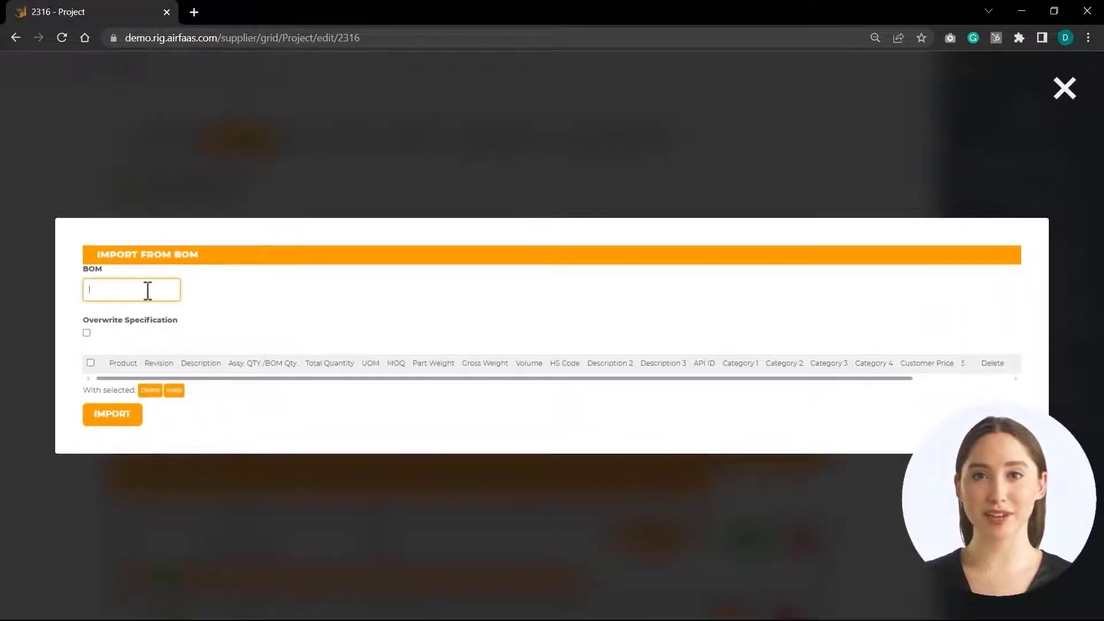
type("V167311")
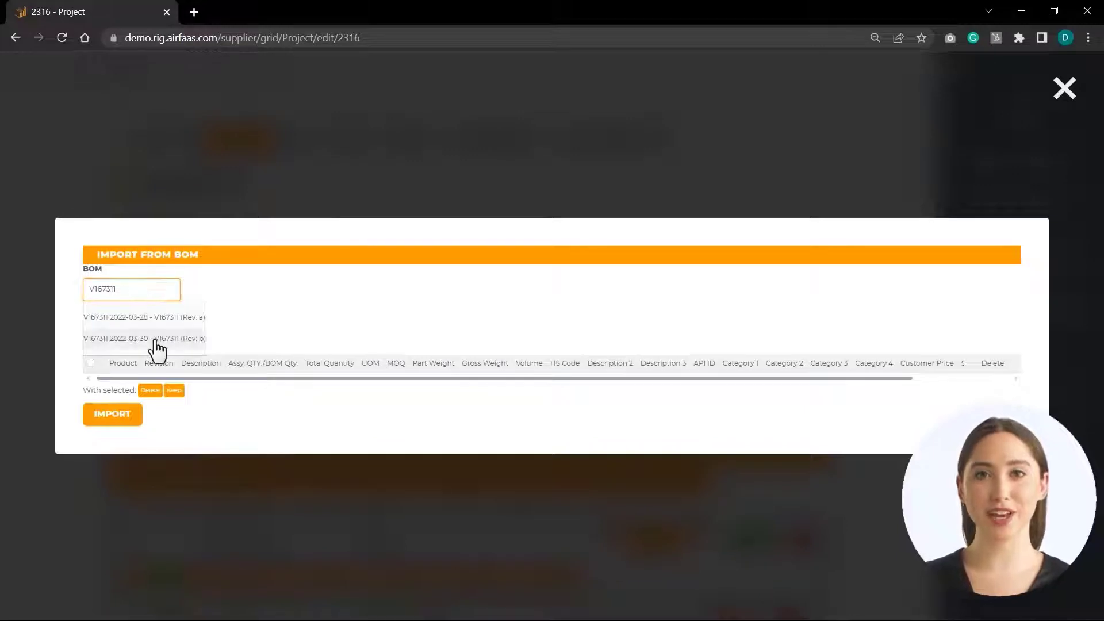
left_click(144, 338)
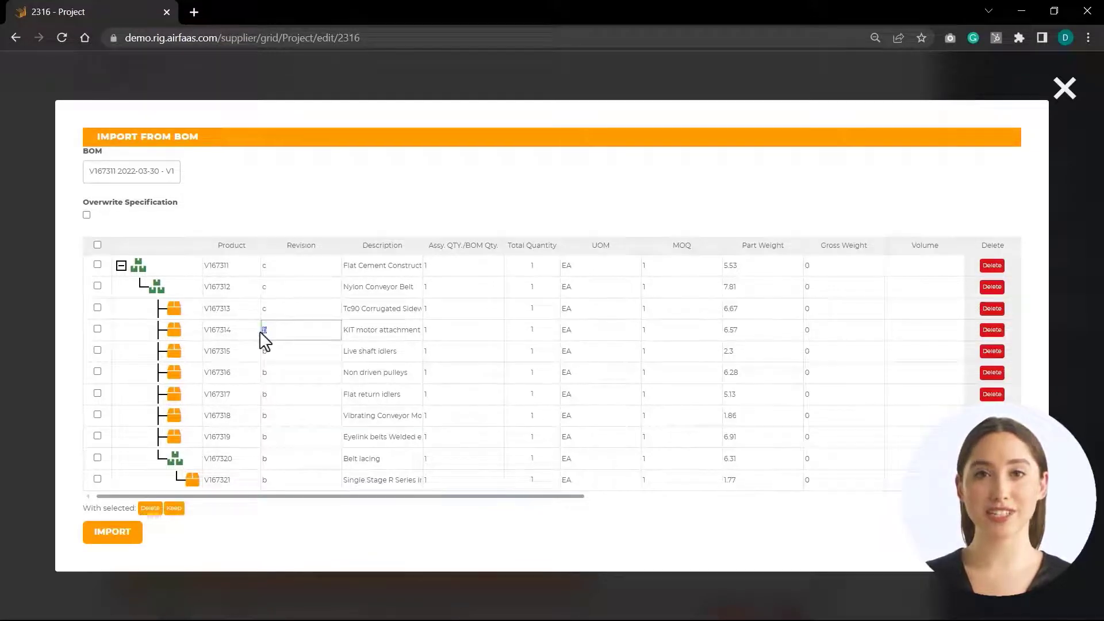
left_click(98, 266)
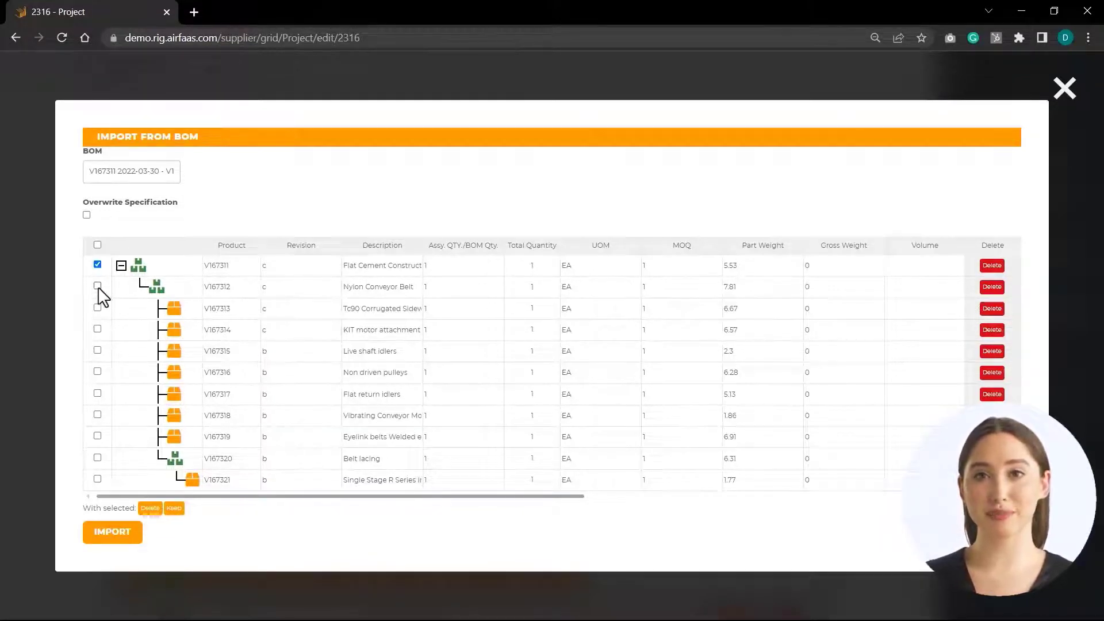
left_click(97, 287)
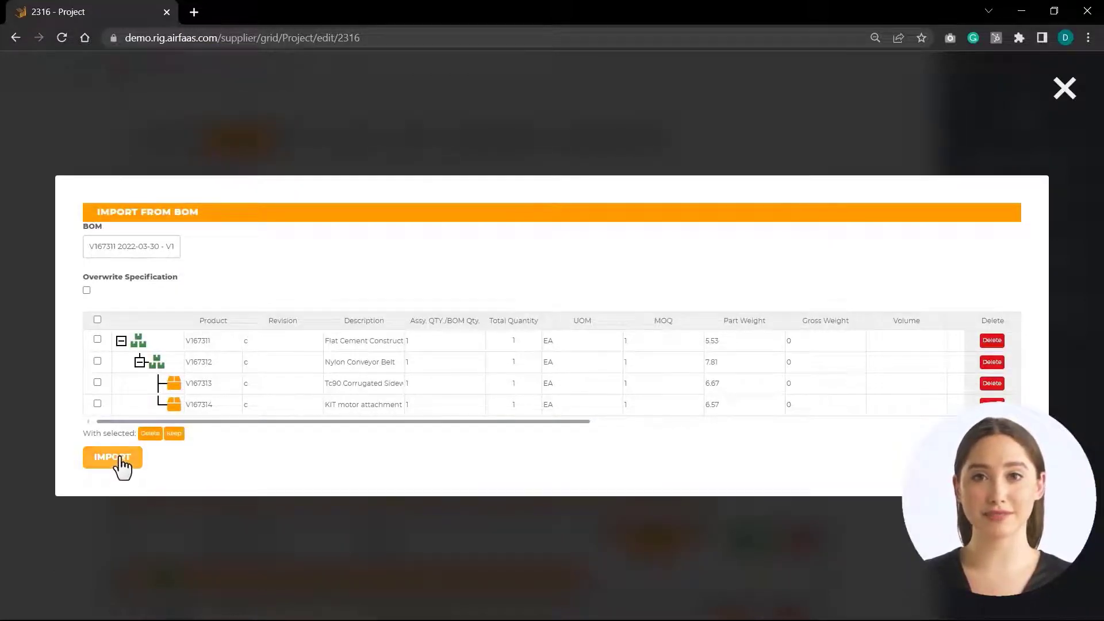
left_click(112, 457)
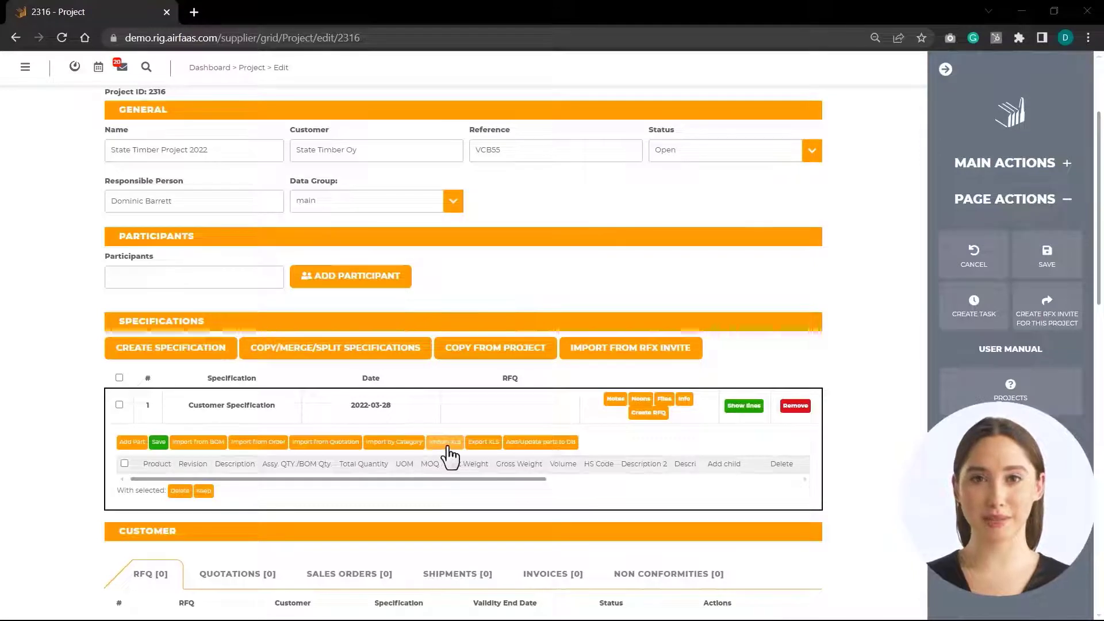
Review the downloaded parts template in Excel, then upload the parts spreadsheet
left_click(444, 442)
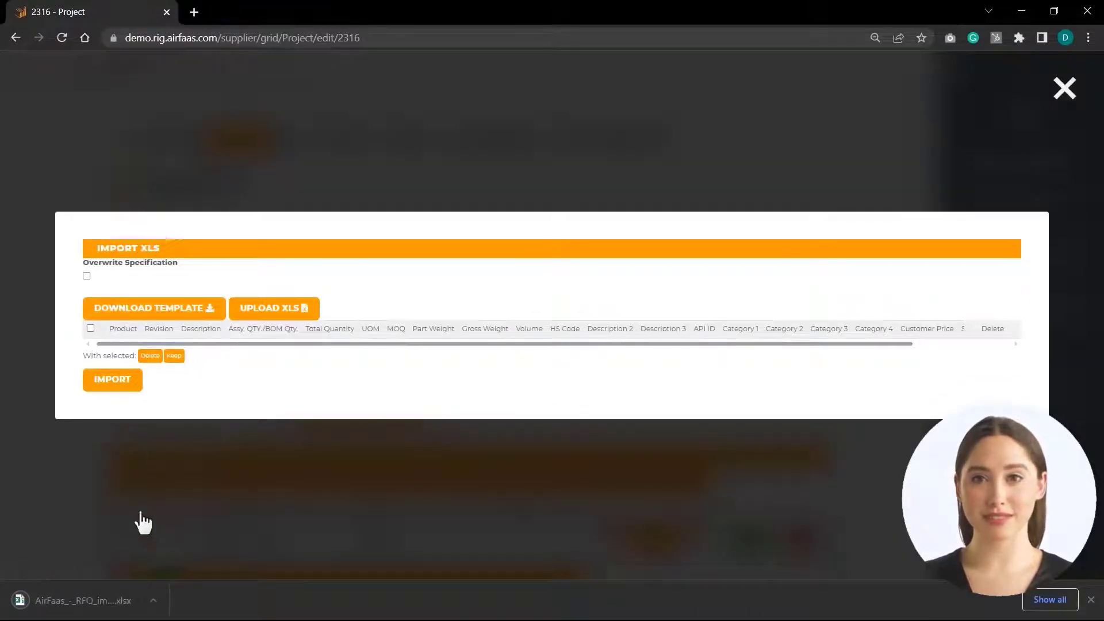
left_click(81, 600)
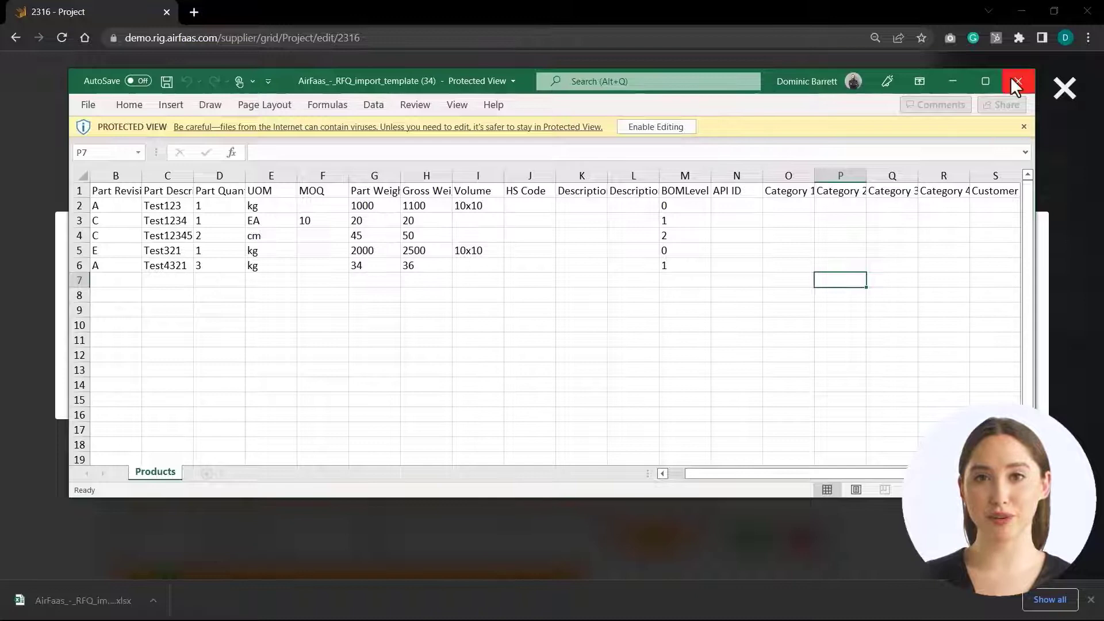
left_click(1016, 81)
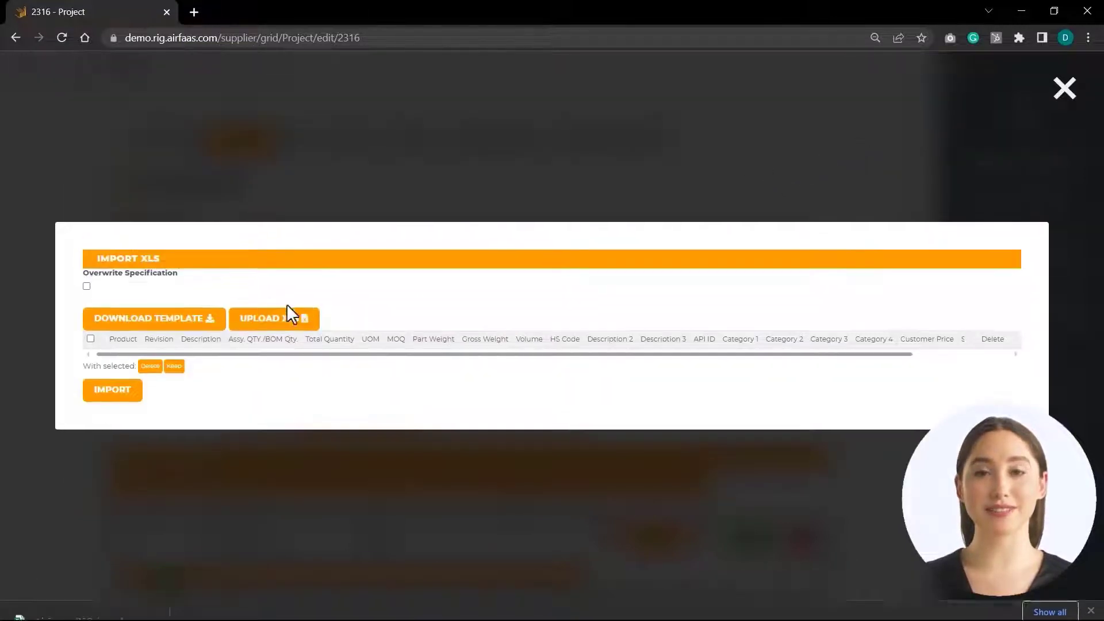
left_click(269, 318)
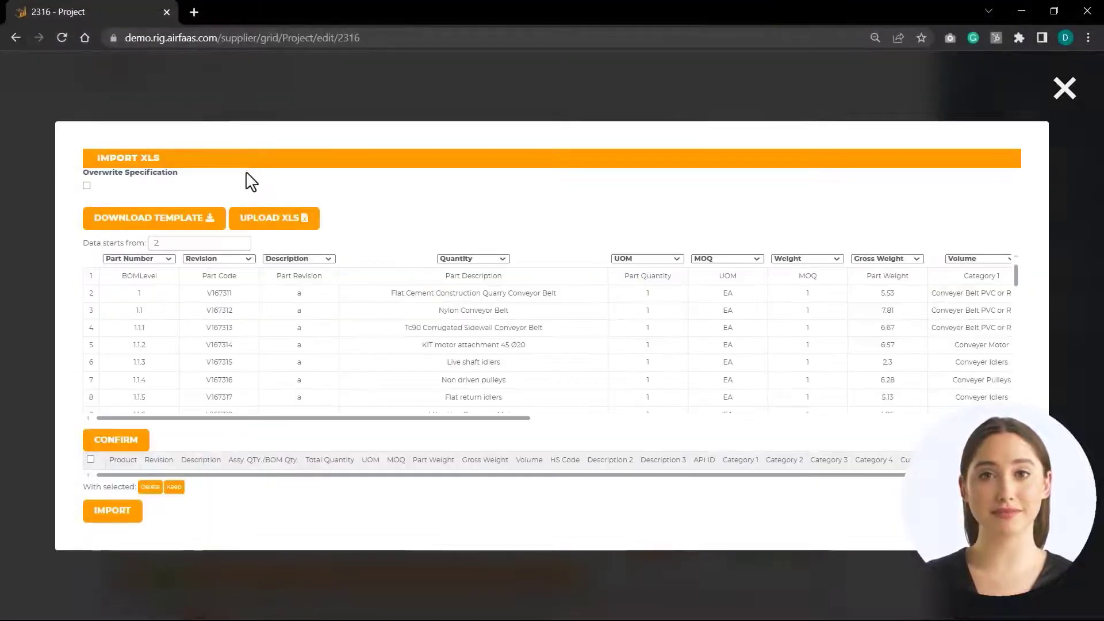
Map the spreadsheet columns to BOM Level and Category 1, then preview the V167311–V167369 tree
left_click(138, 258)
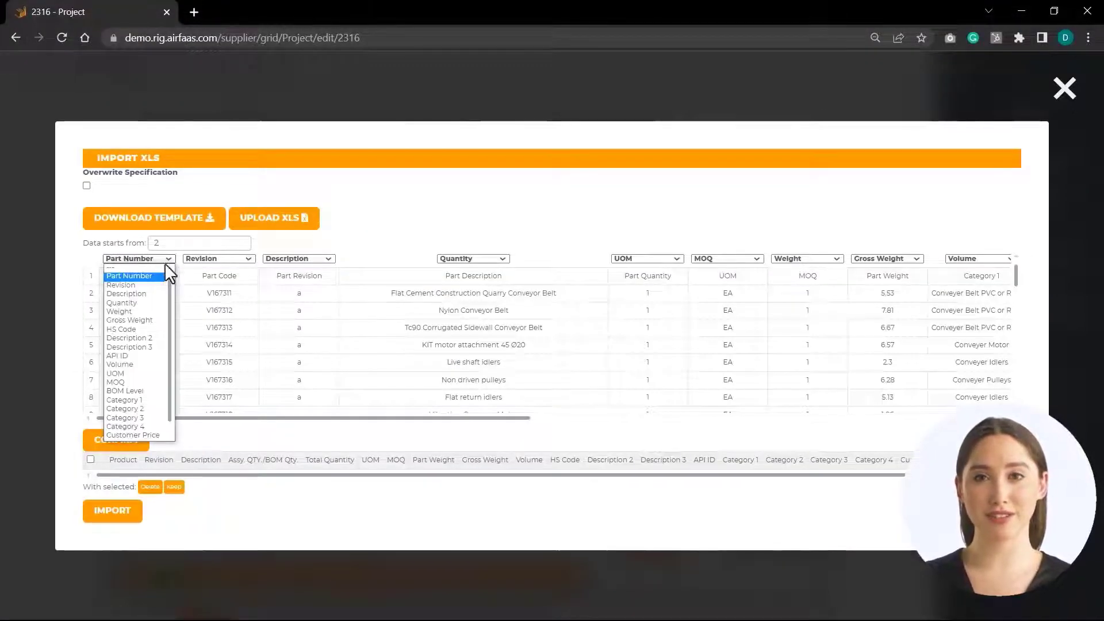
left_click(125, 391)
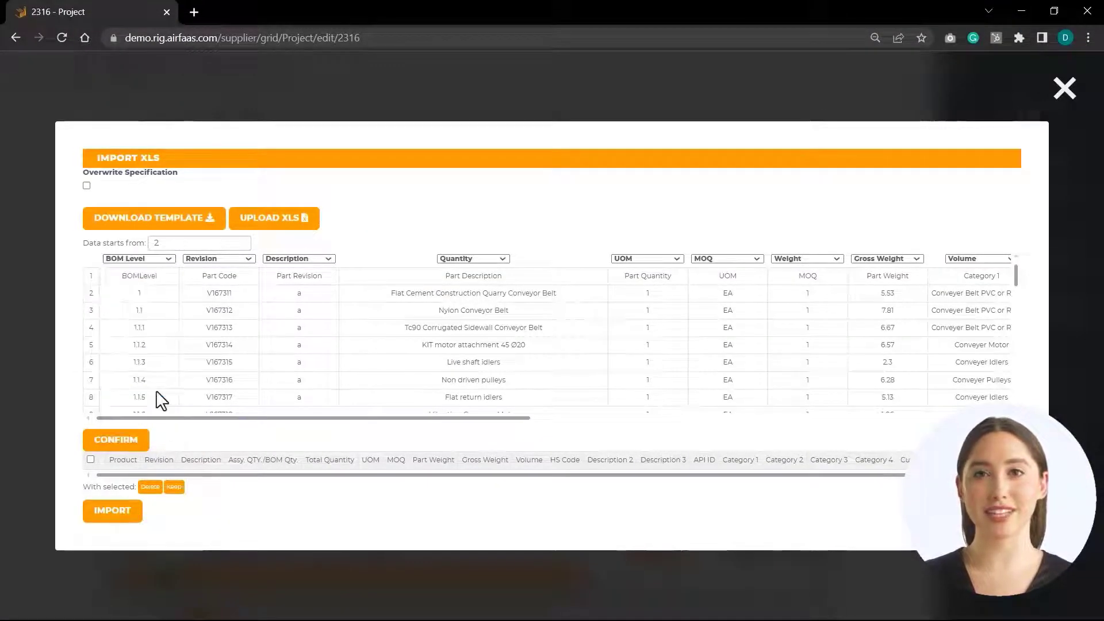
scroll("right", 3)
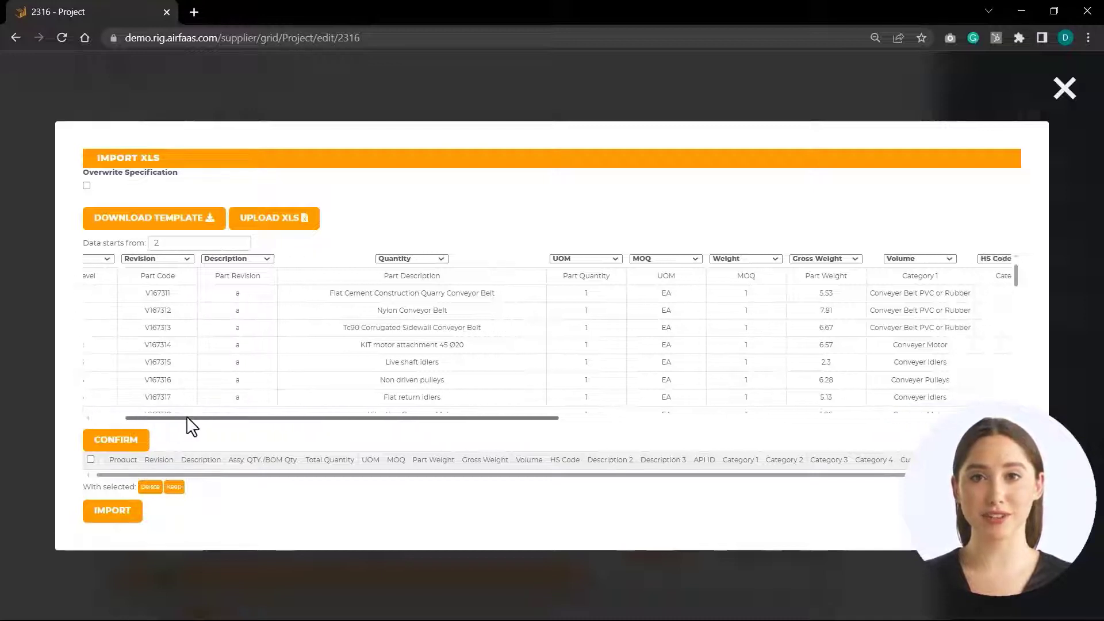
scroll("right", 3)
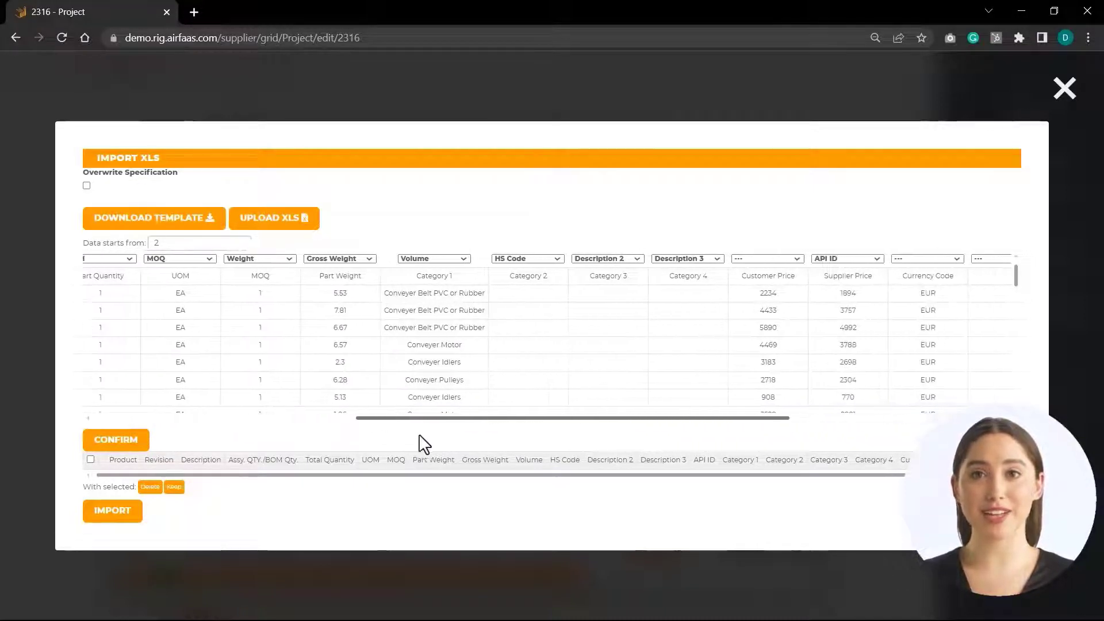
left_click(433, 258)
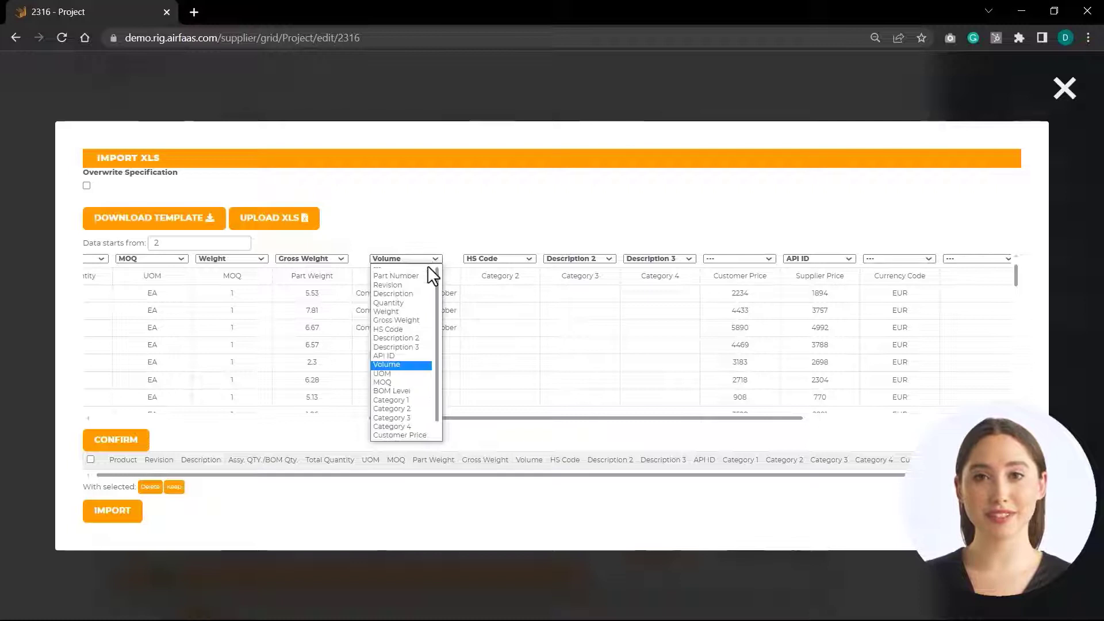
left_click(391, 400)
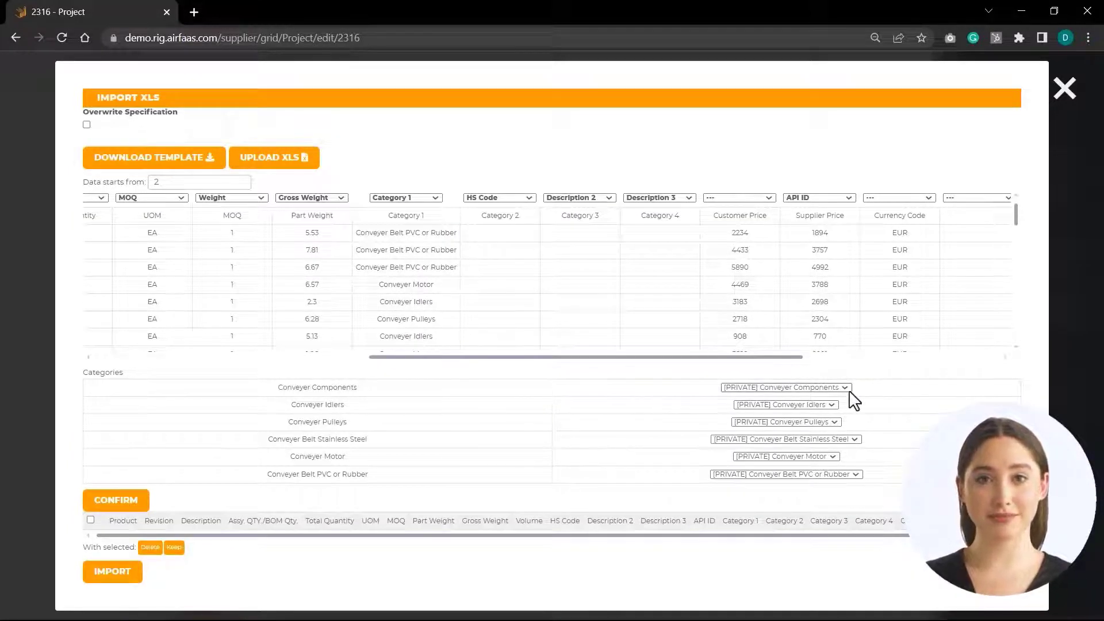
scroll("left", 3)
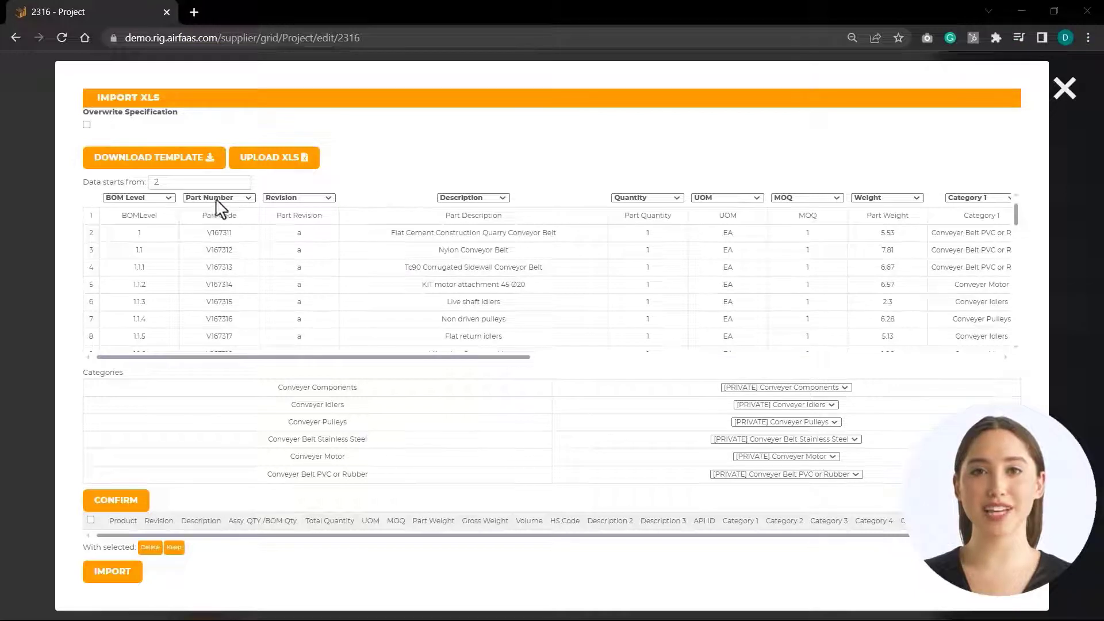
mouse_move(115, 500)
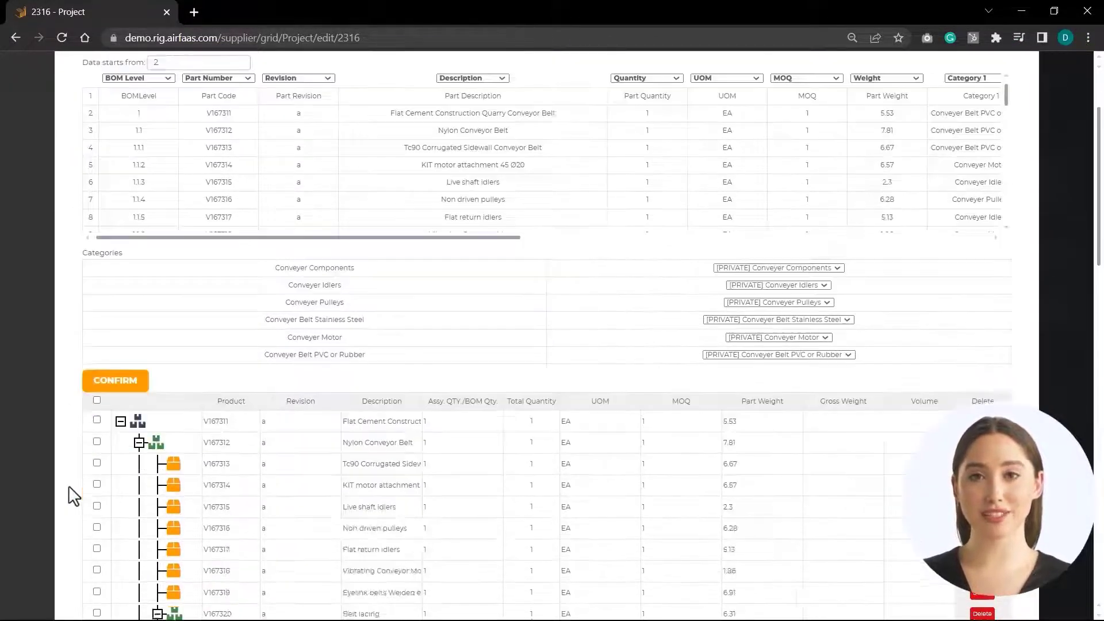
scroll("down", 3)
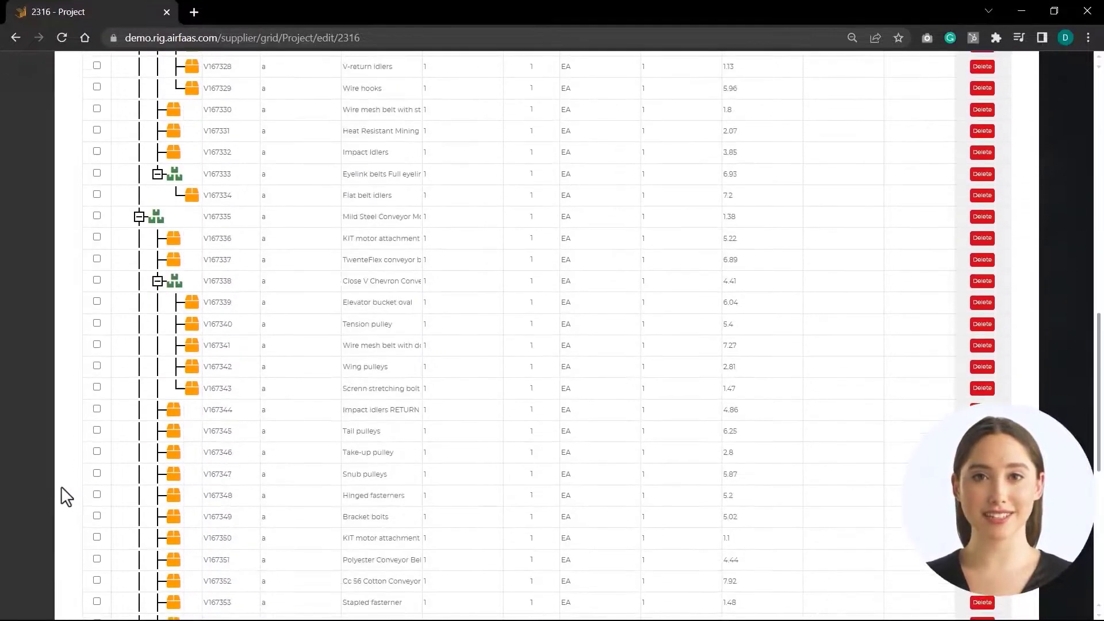
scroll("down", 3)
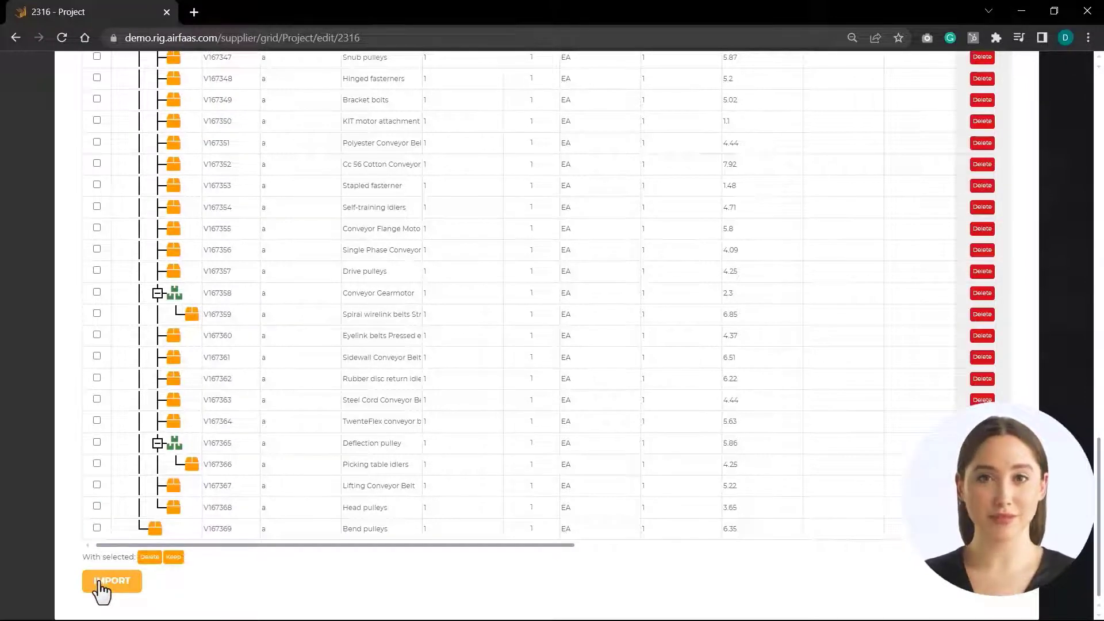
Import the previewed BOM tree, save the Customer Specification, and add its parts to the database
left_click(111, 581)
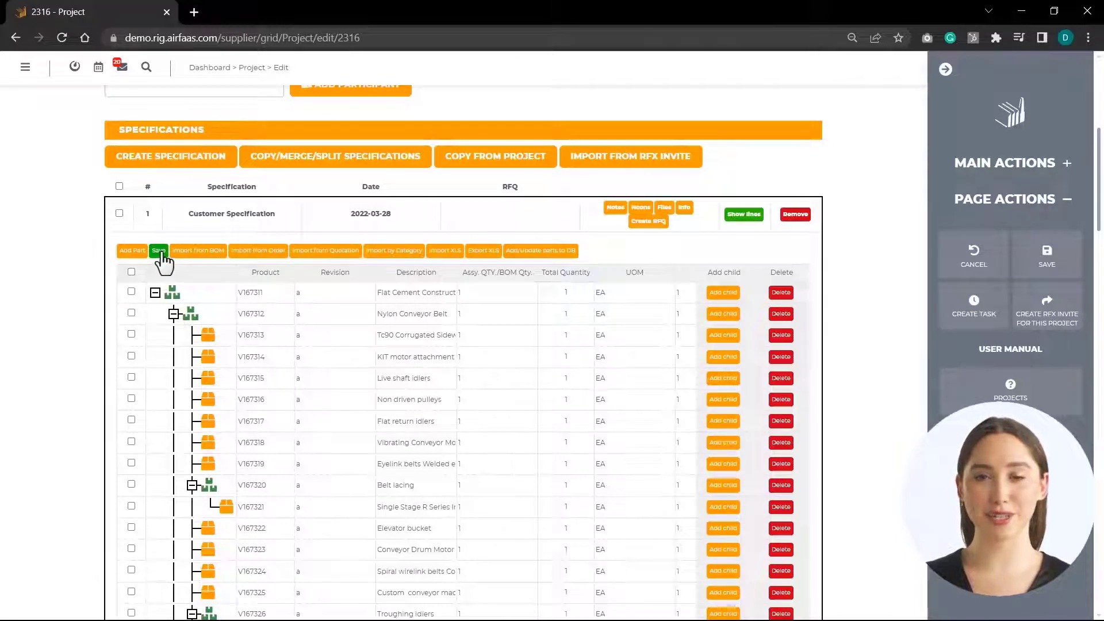
left_click(158, 250)
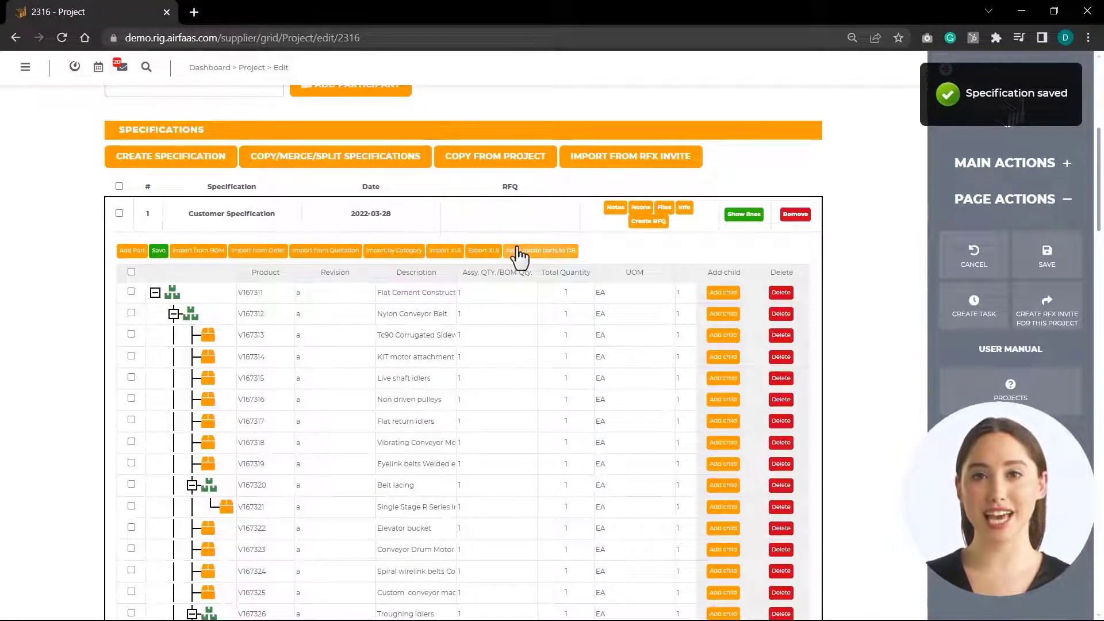
left_click(541, 250)
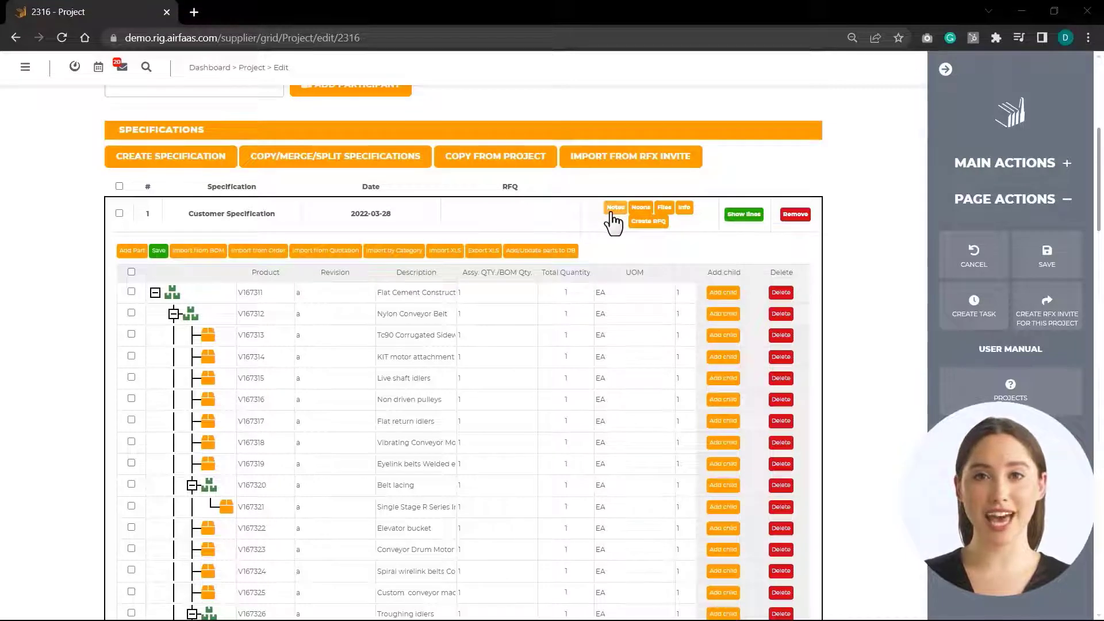
Review the specification's product notes, then its nonconformities list, closing each popup
left_click(615, 207)
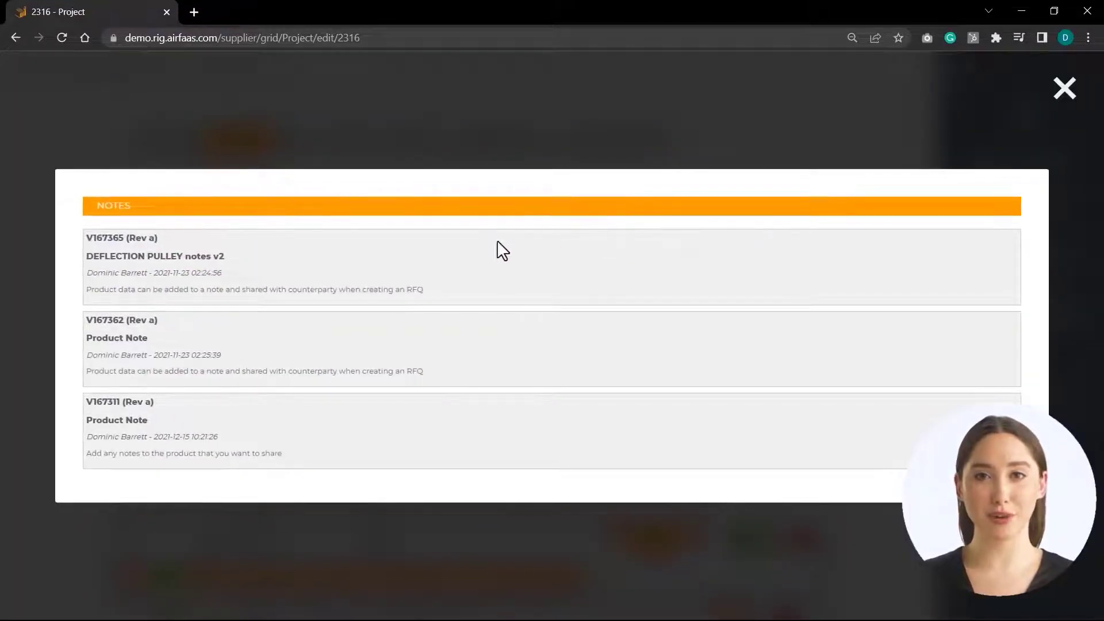
mouse_move(495, 436)
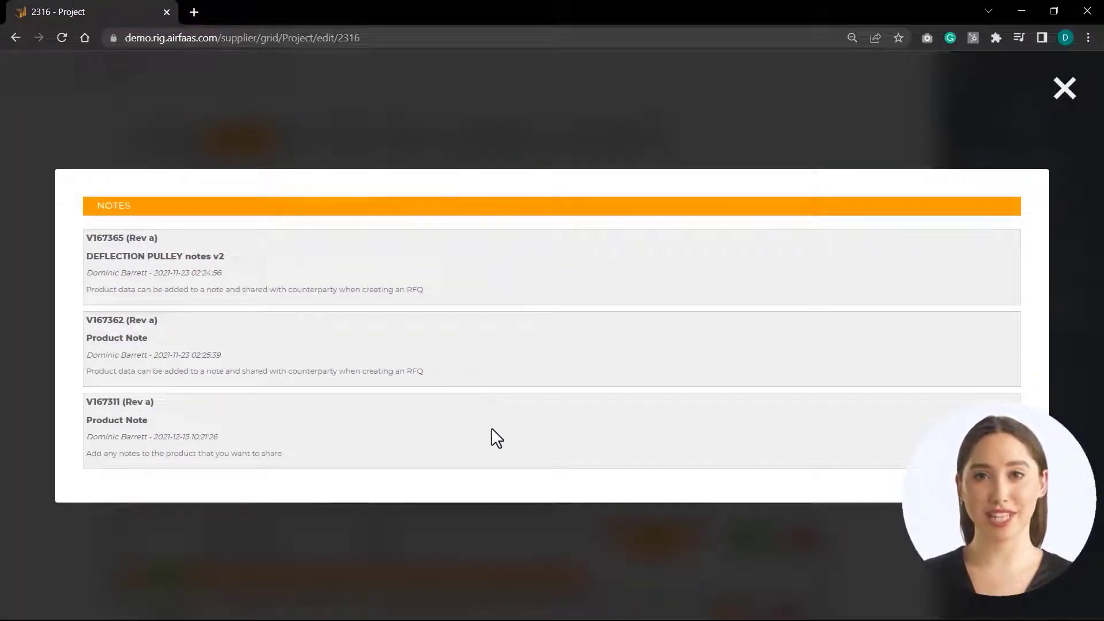
left_click(1063, 88)
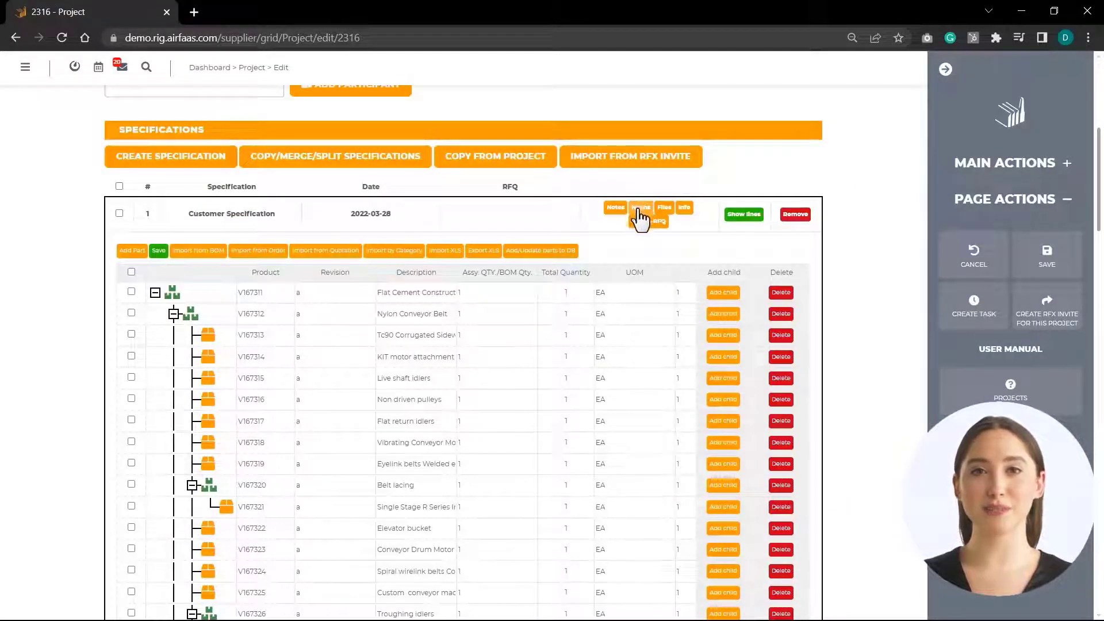
left_click(658, 221)
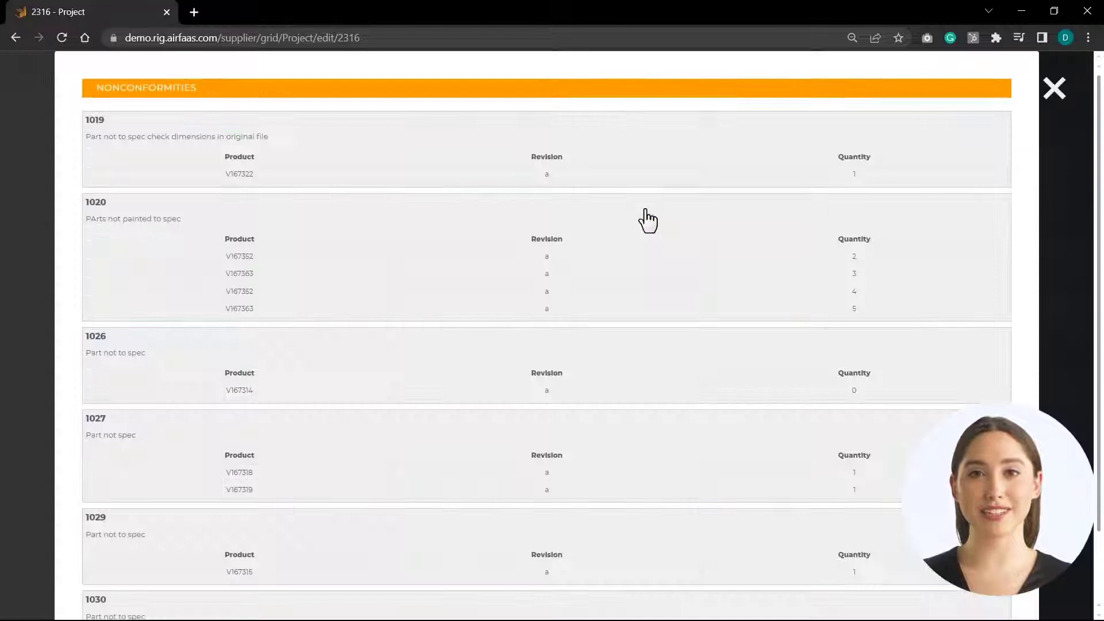
mouse_move(224, 178)
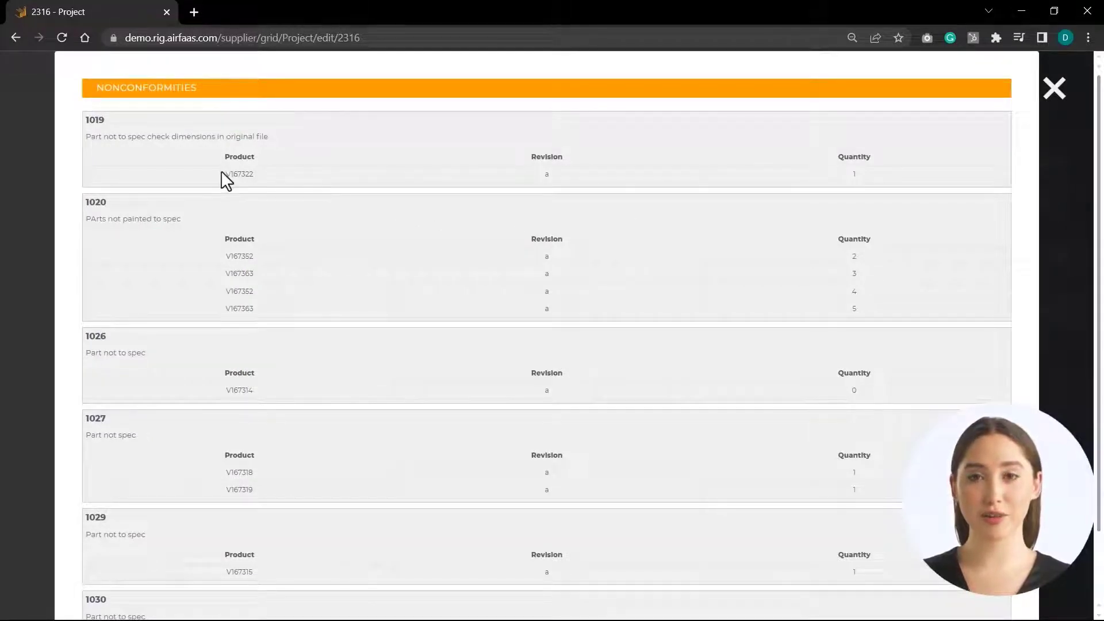
mouse_move(458, 221)
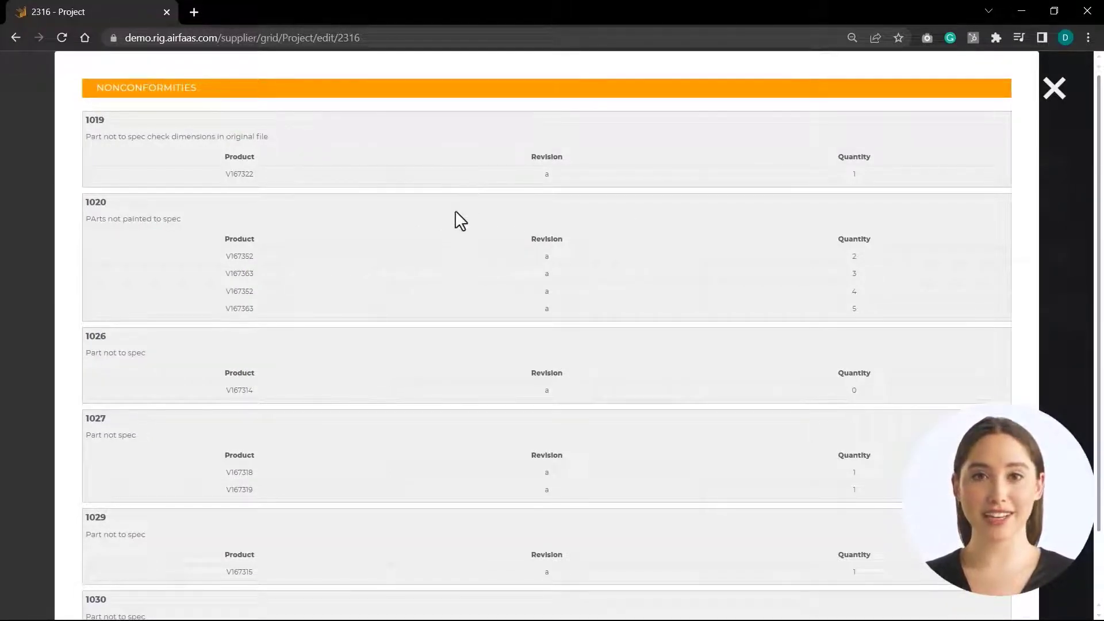
mouse_move(1044, 283)
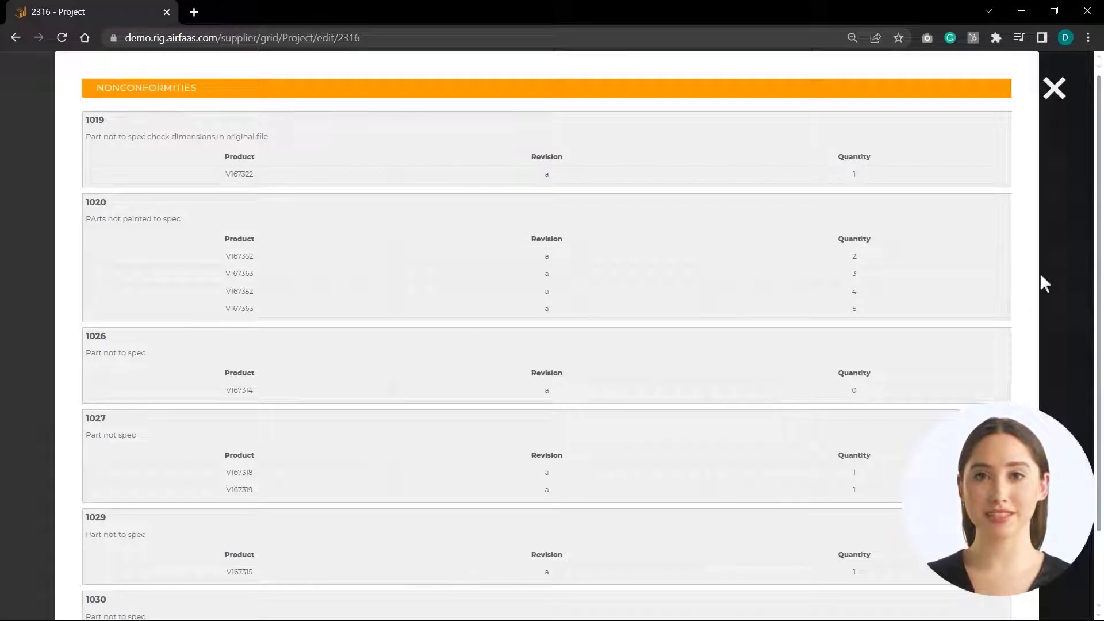
left_click(1053, 87)
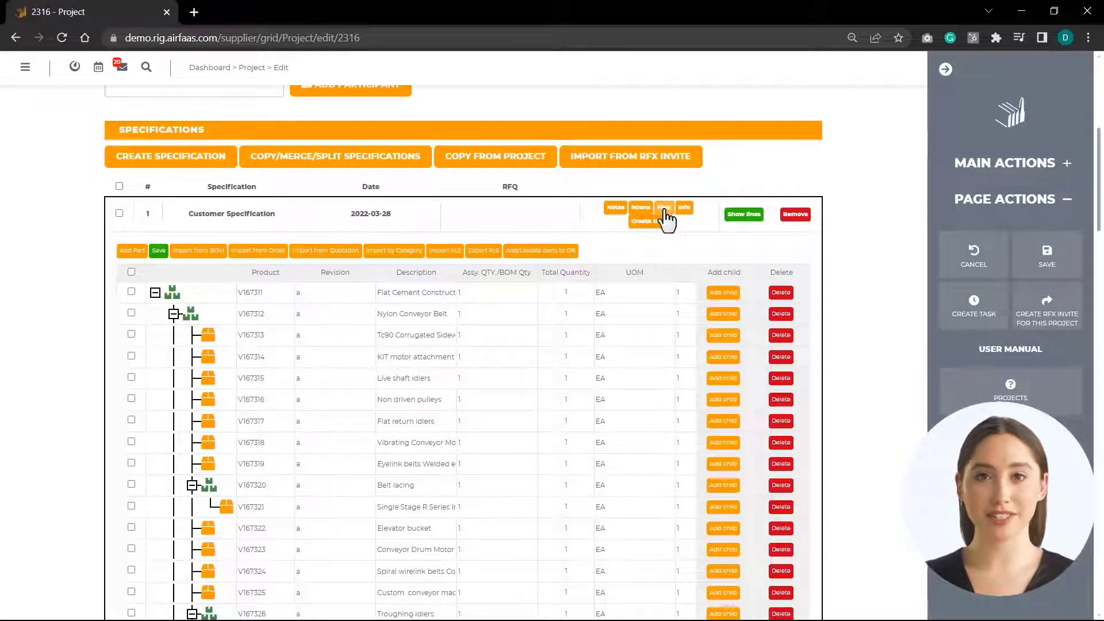
left_click(662, 207)
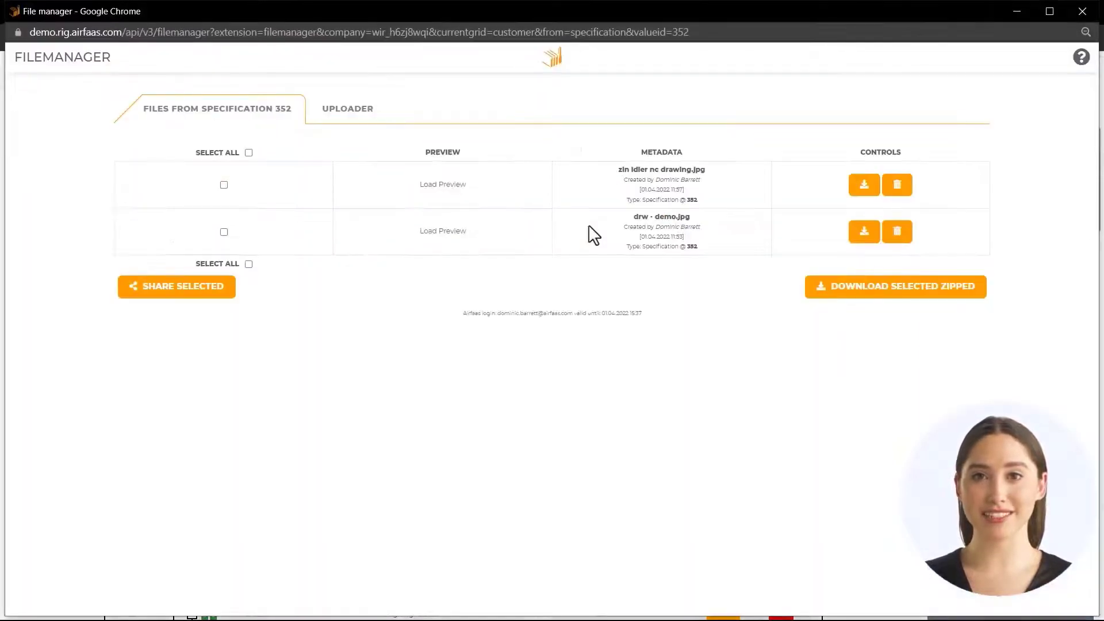
mouse_move(310, 211)
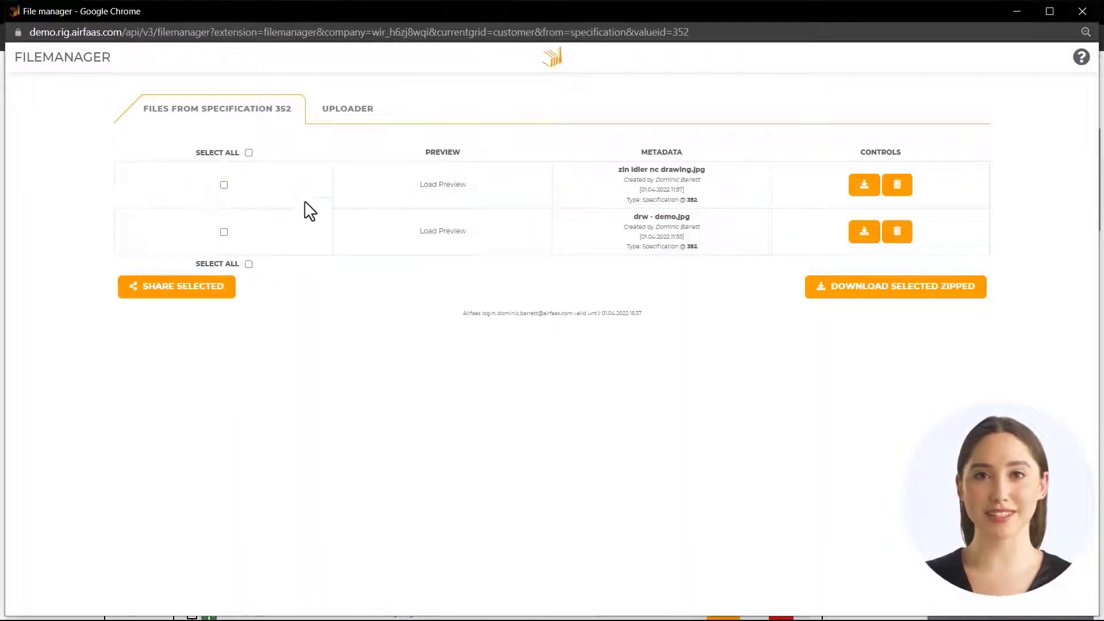
mouse_move(338, 119)
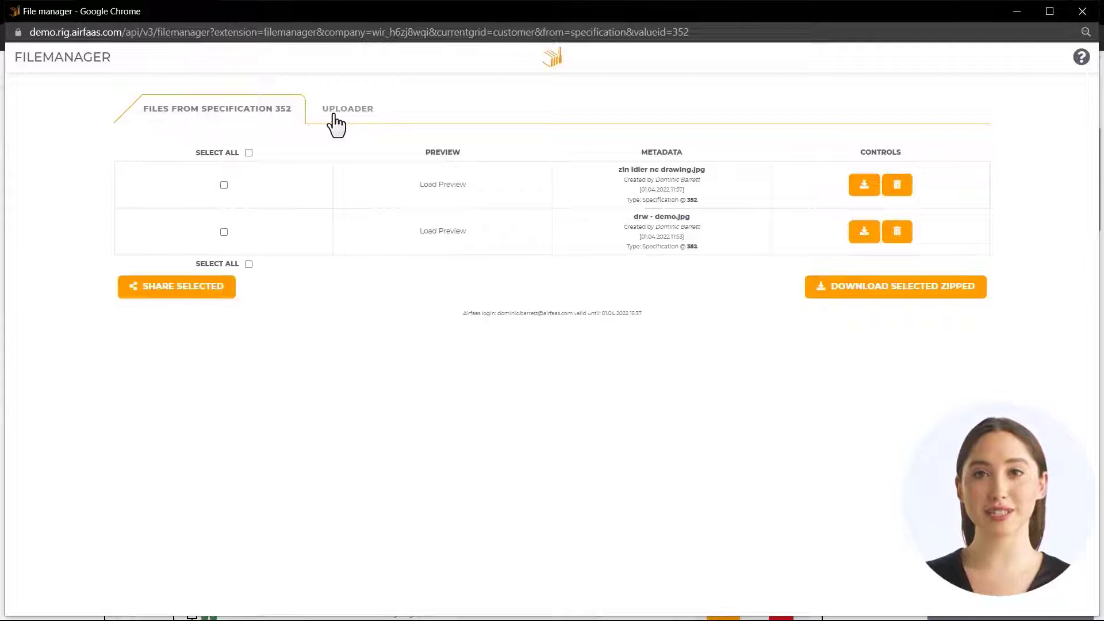
left_click(347, 108)
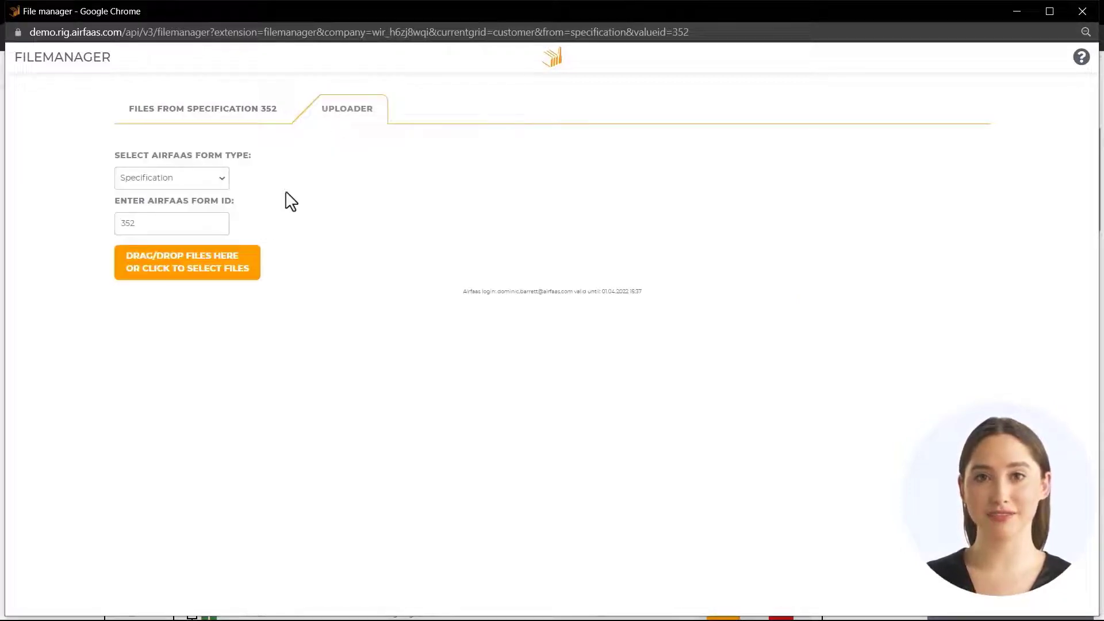
left_click(187, 261)
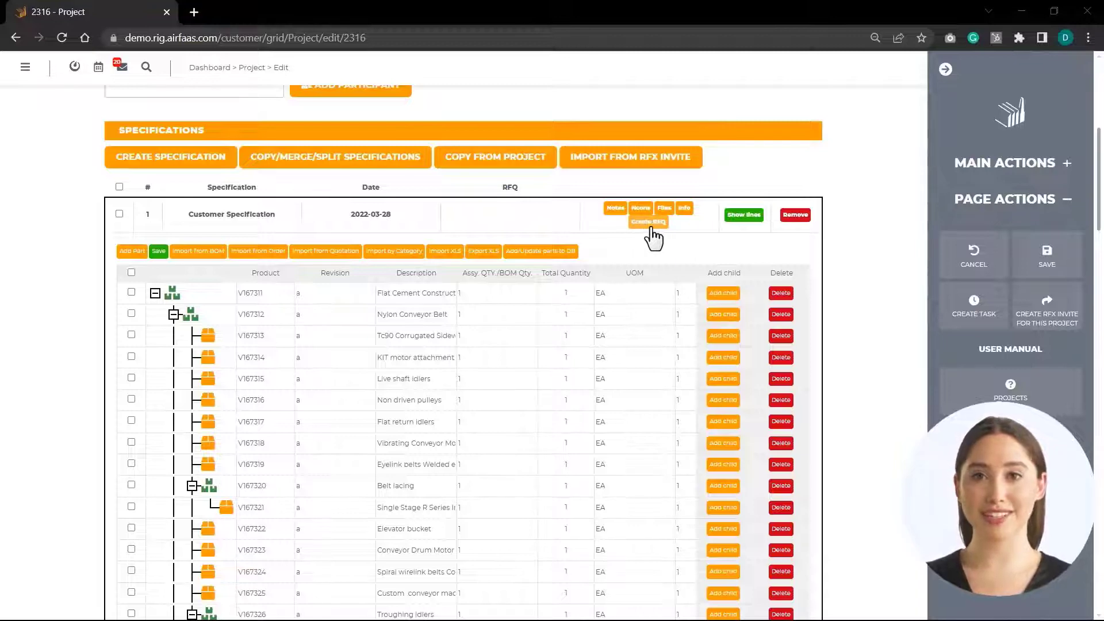
Start an RFQ from the Customer Specification on behalf of customer State Timber Oy
left_click(646, 222)
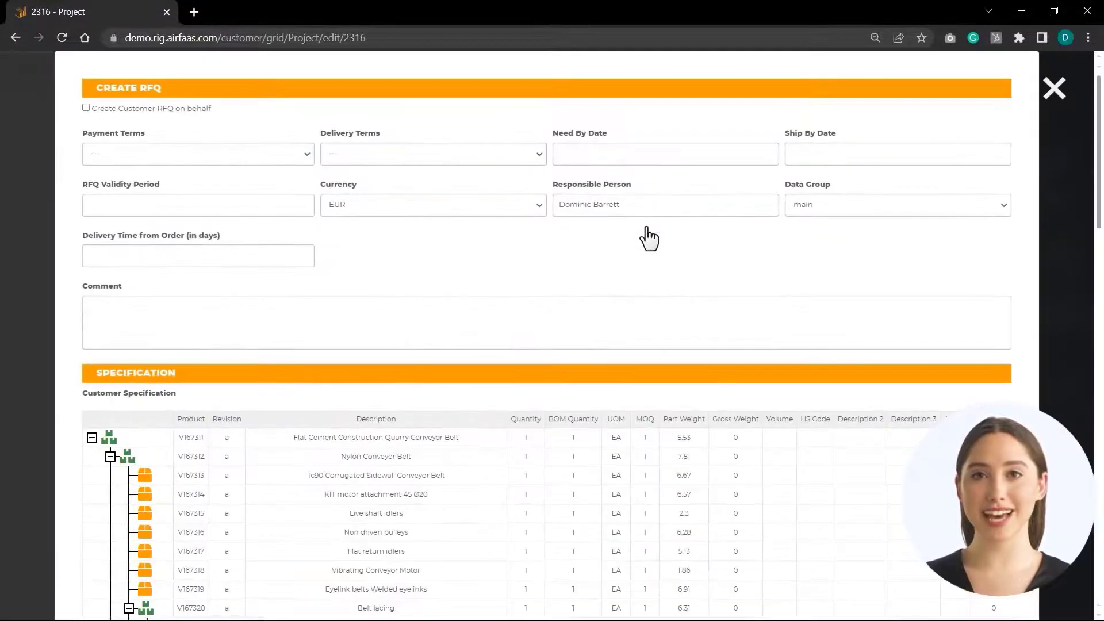
mouse_move(79, 176)
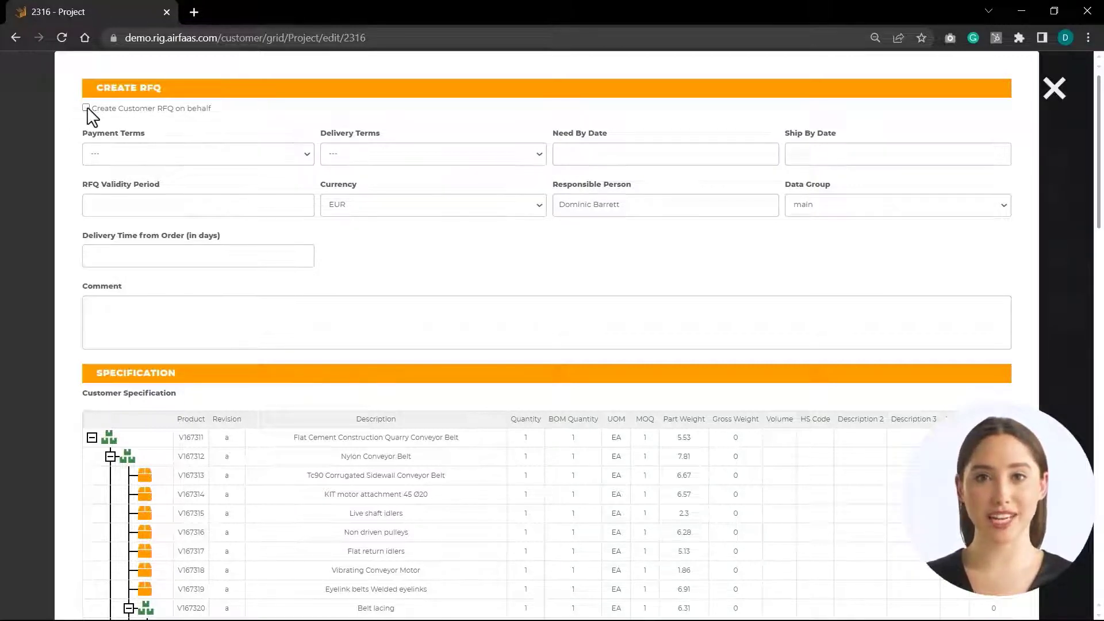
left_click(85, 108)
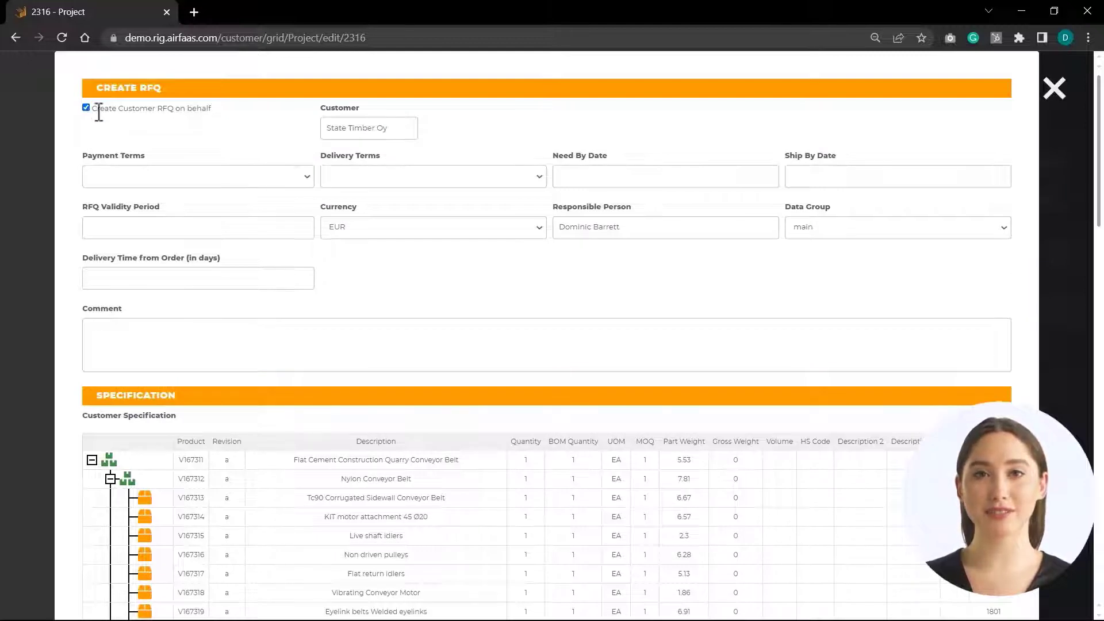
mouse_move(262, 134)
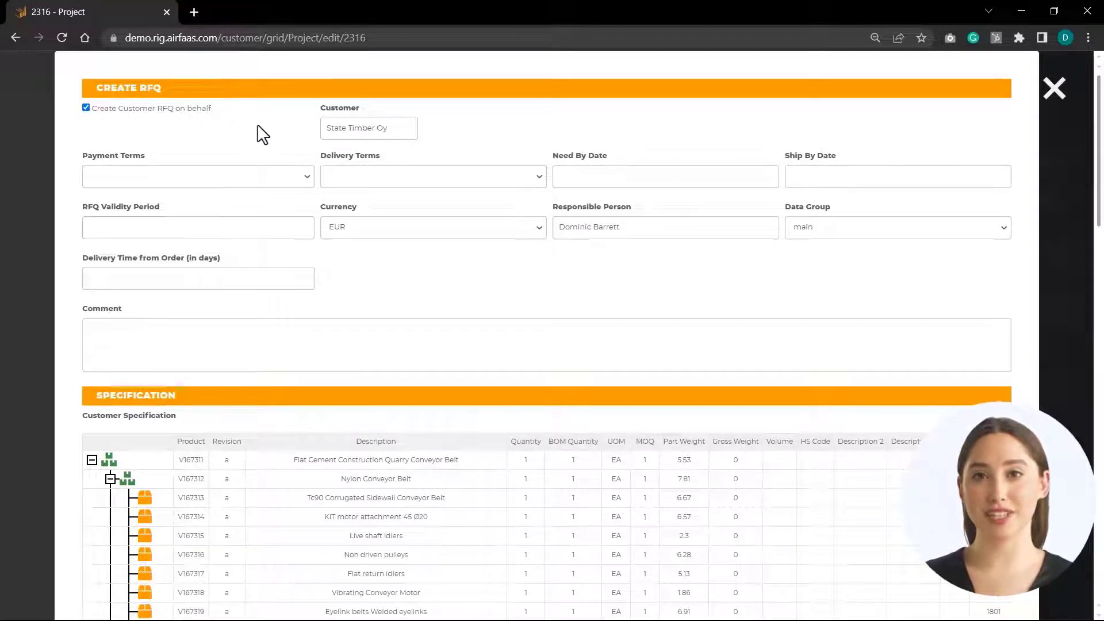
mouse_move(322, 112)
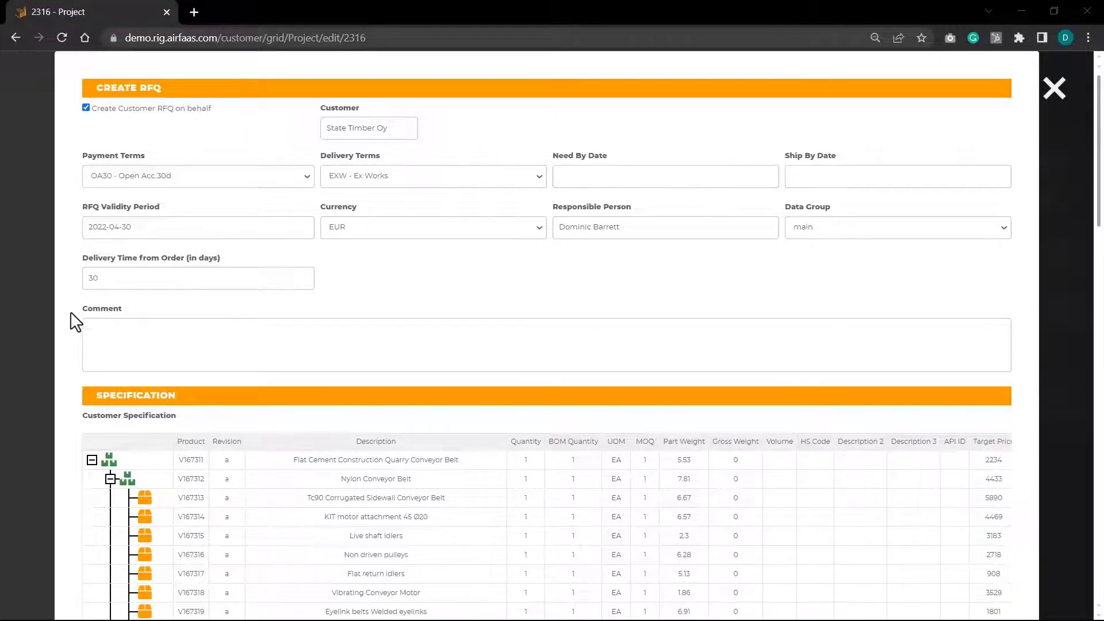
Exclude nonconformity 1019 and create RFQ 1371 for State Timber Oy
scroll("down", 3)
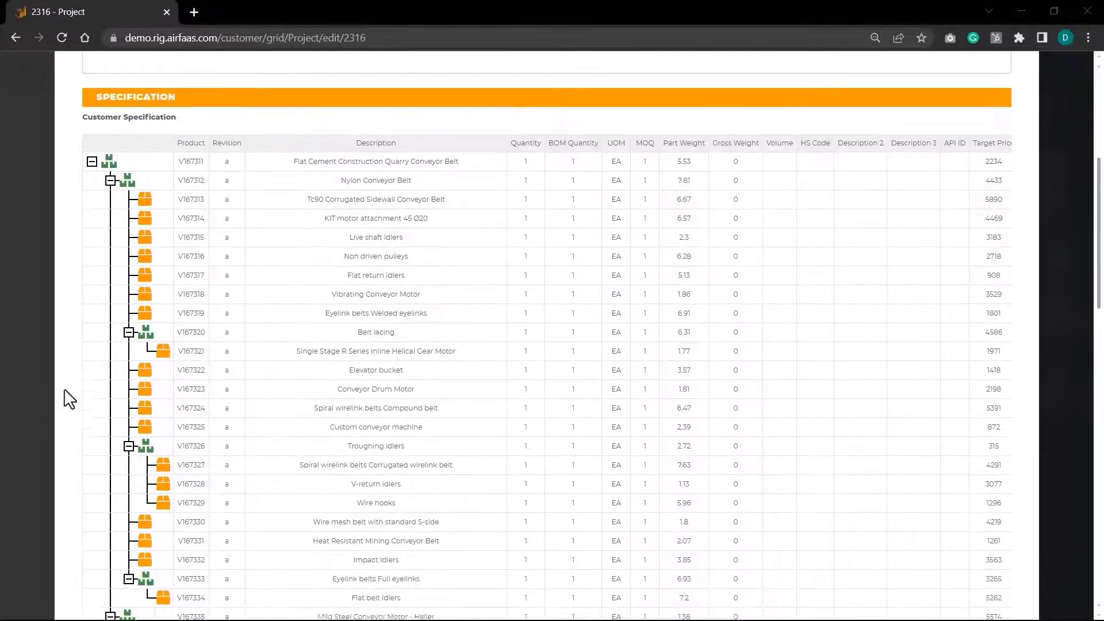
scroll("down", 3)
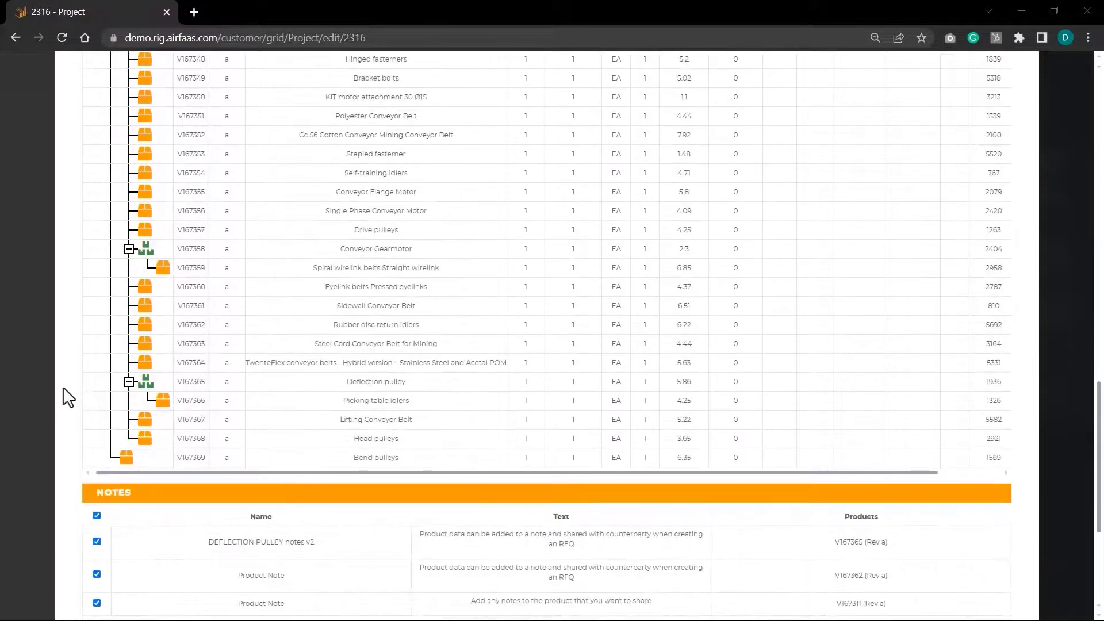
scroll("down", 3)
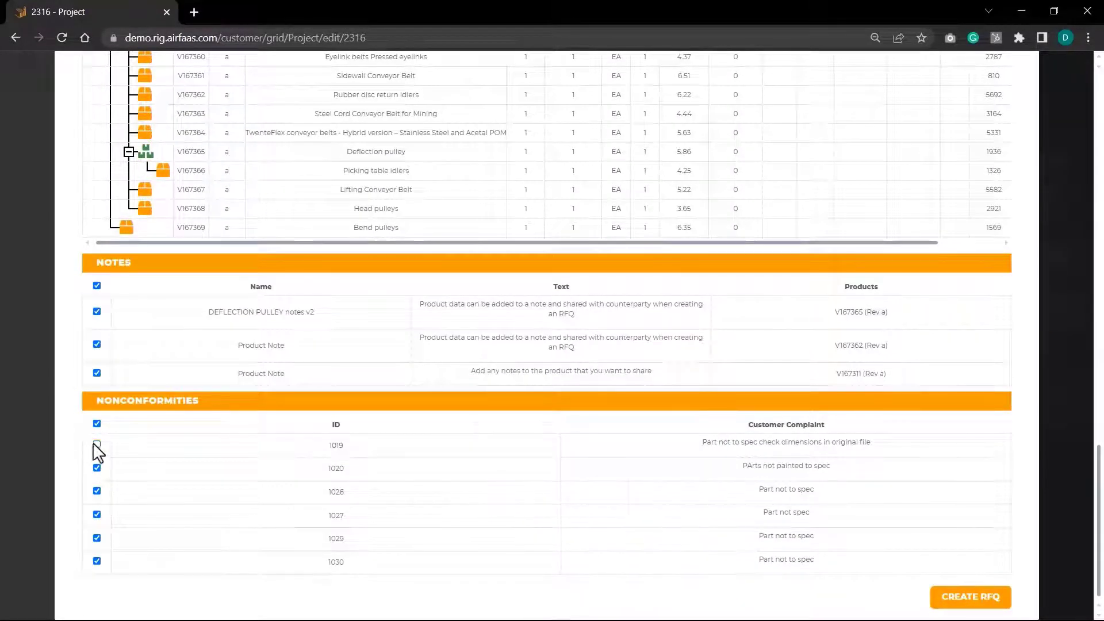
left_click(97, 445)
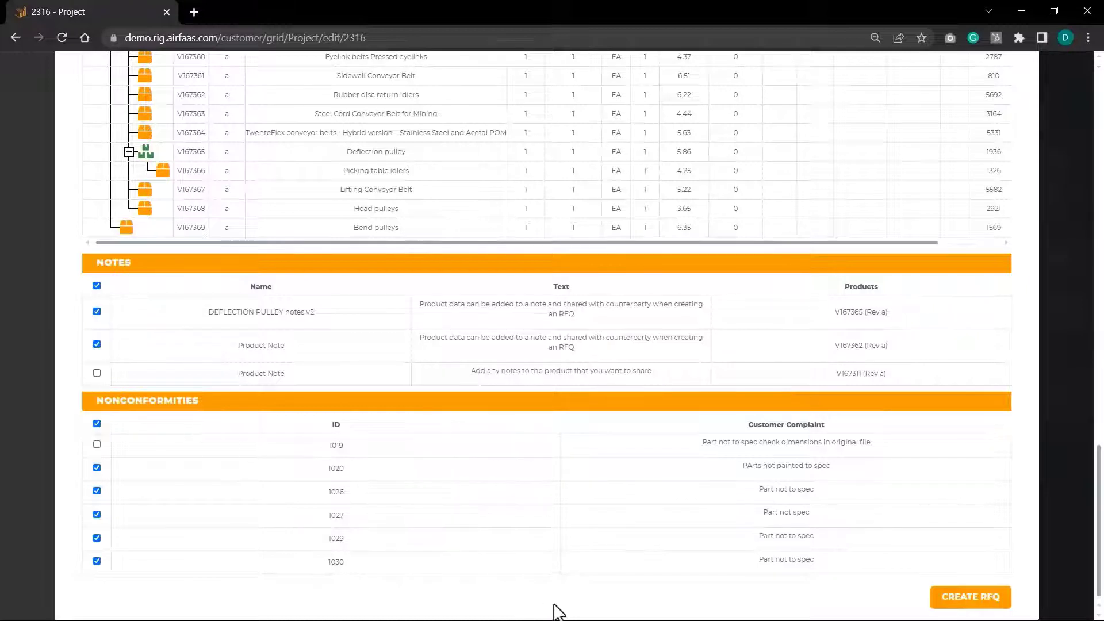
mouse_move(970, 596)
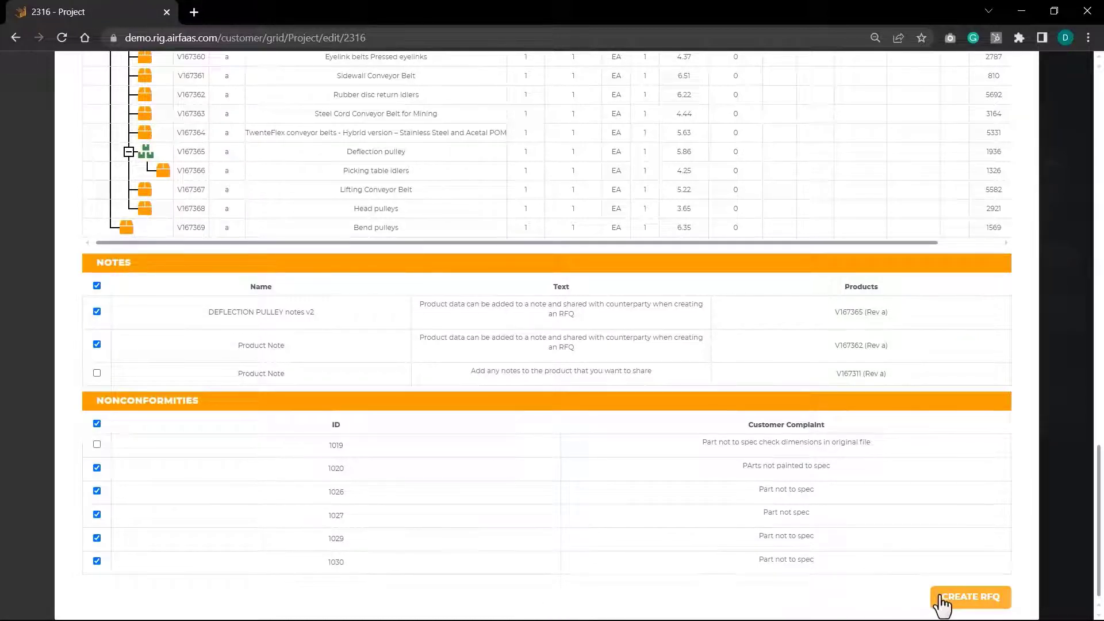
left_click(969, 596)
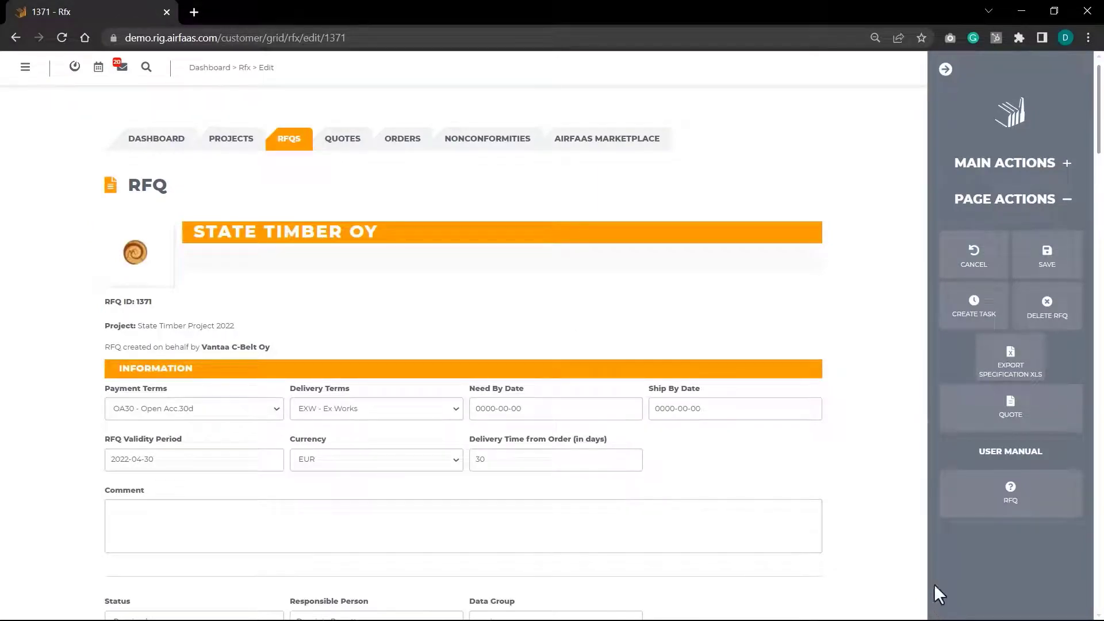
mouse_move(1010, 409)
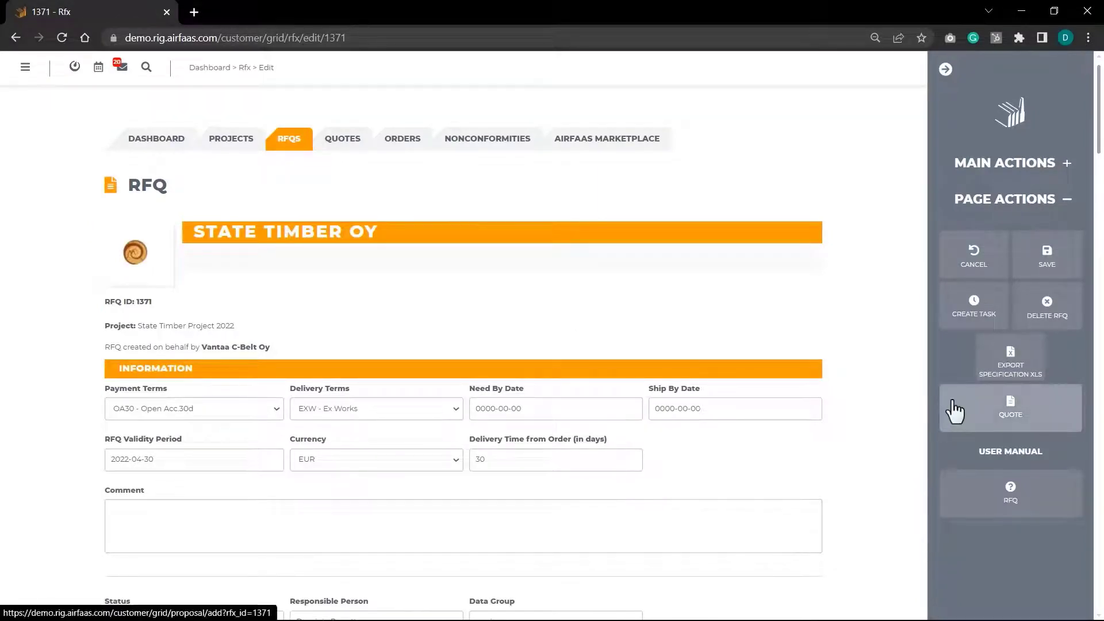